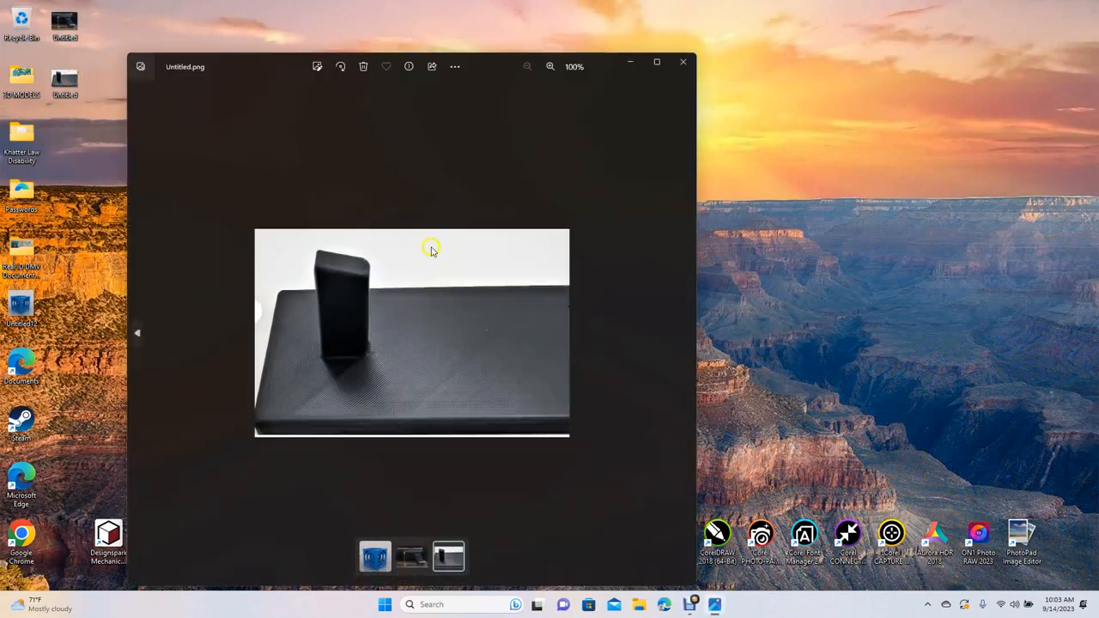
pyautogui.moveTo(309, 358)
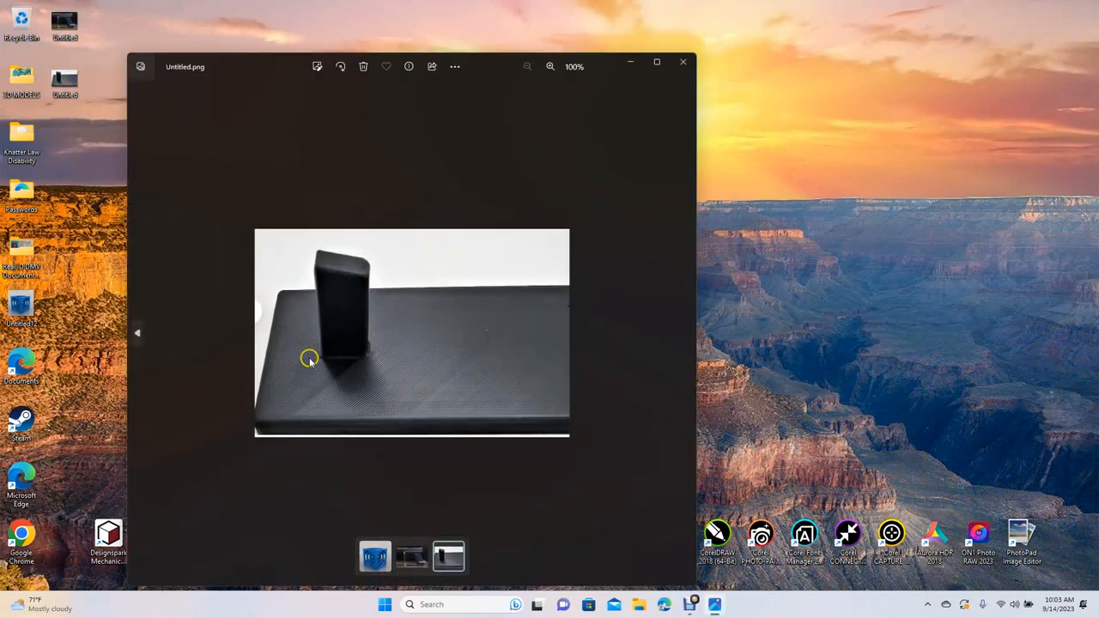
pyautogui.moveTo(420, 320)
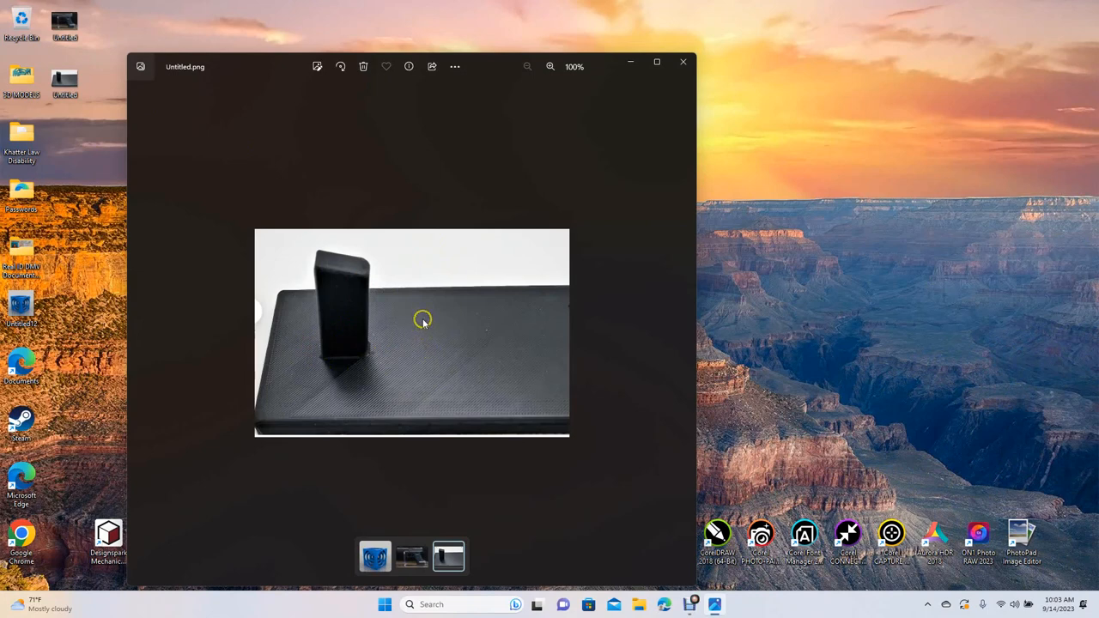
pyautogui.moveTo(456, 243)
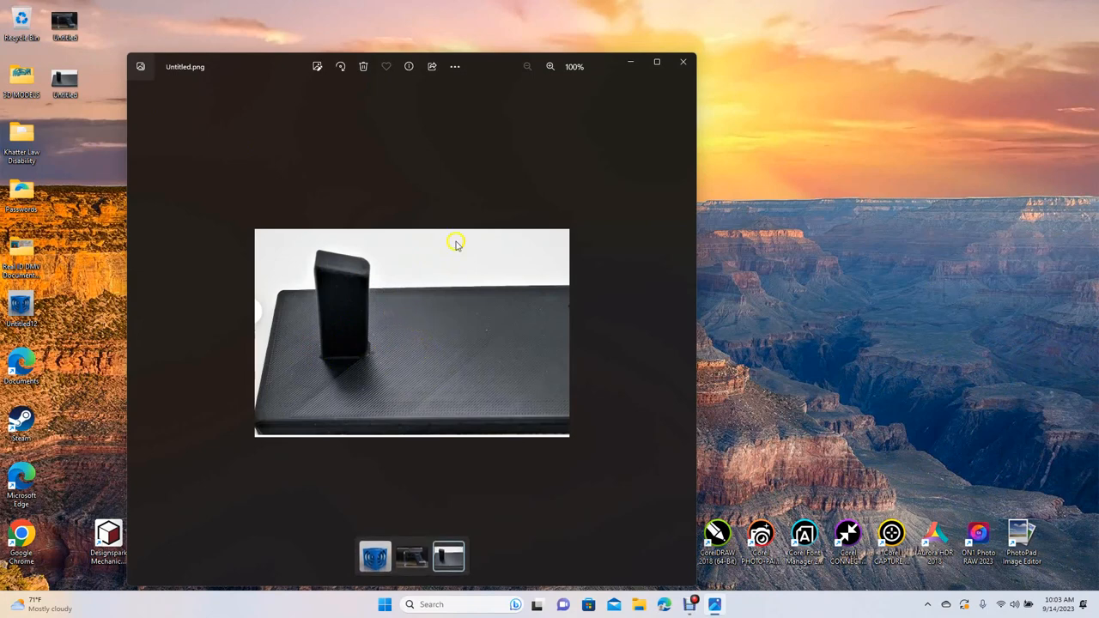
pyautogui.moveTo(507, 223)
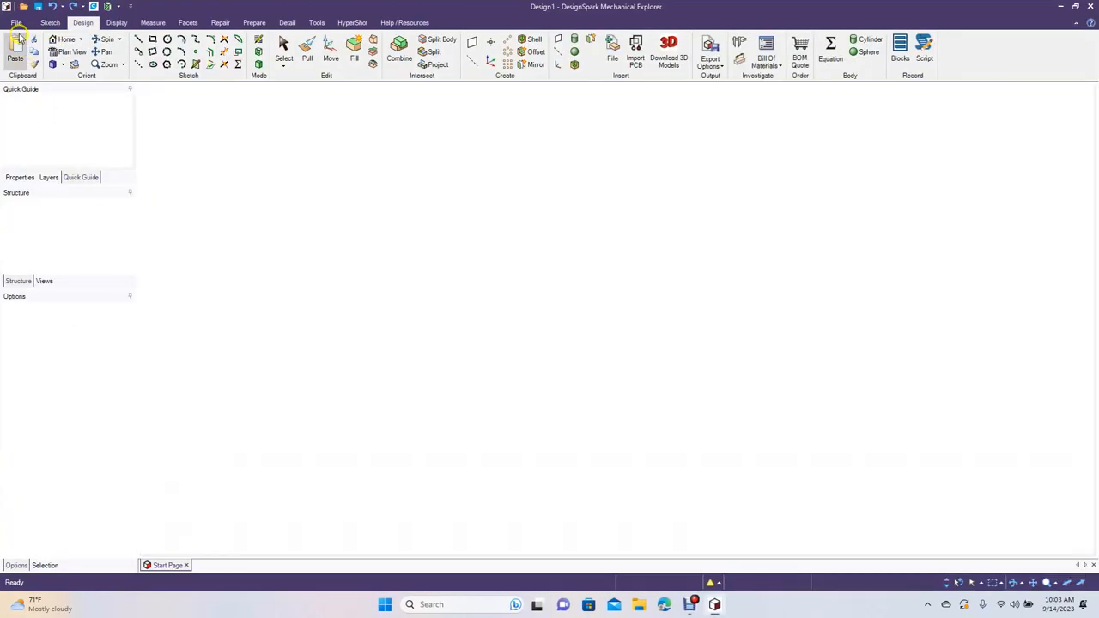
# Create a new empty design and bring the Design2 tab to the front
pyautogui.click(15, 22)
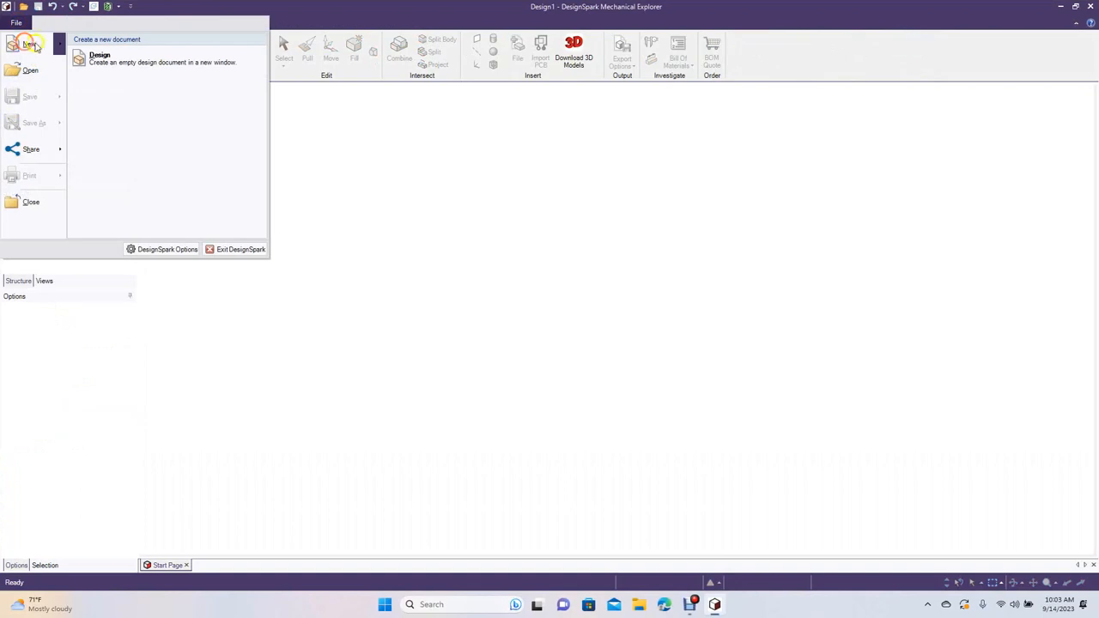
pyautogui.click(100, 58)
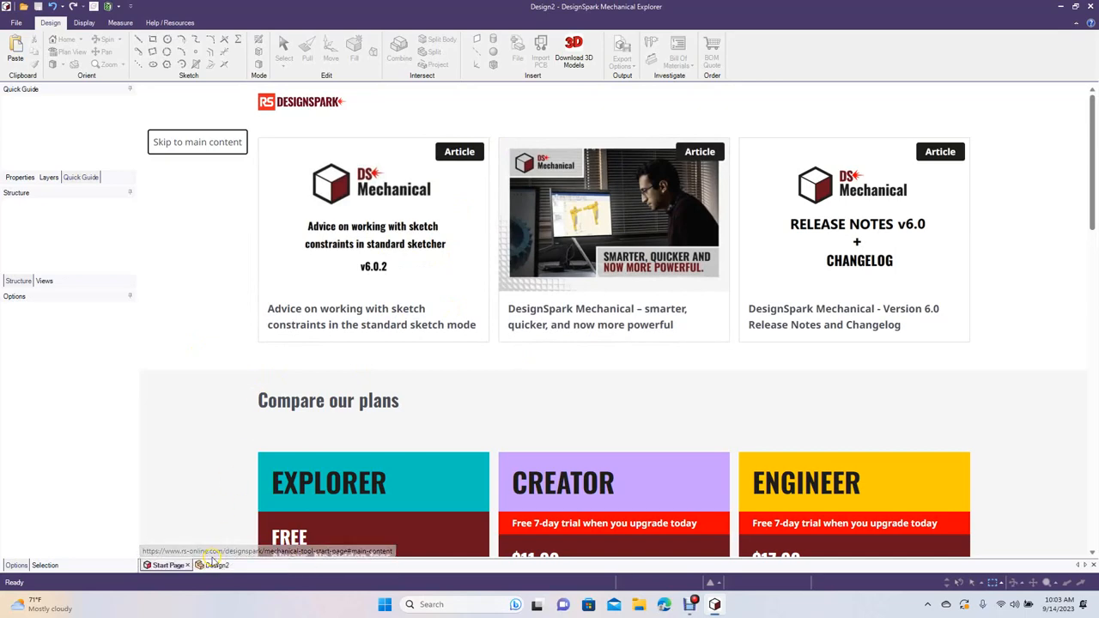
pyautogui.click(215, 565)
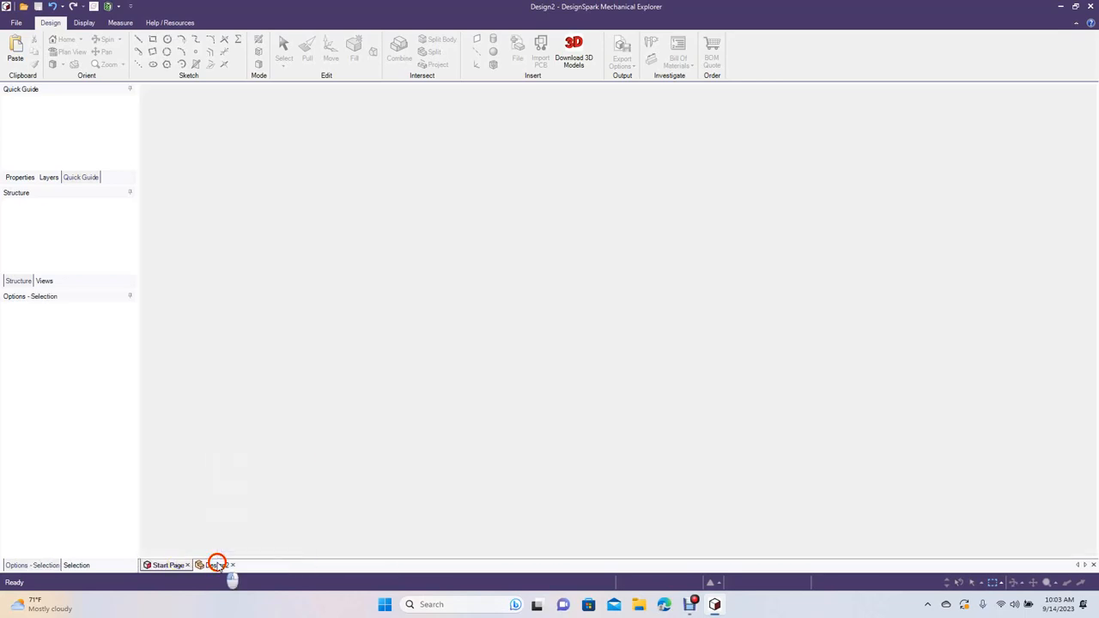
pyautogui.click(215, 565)
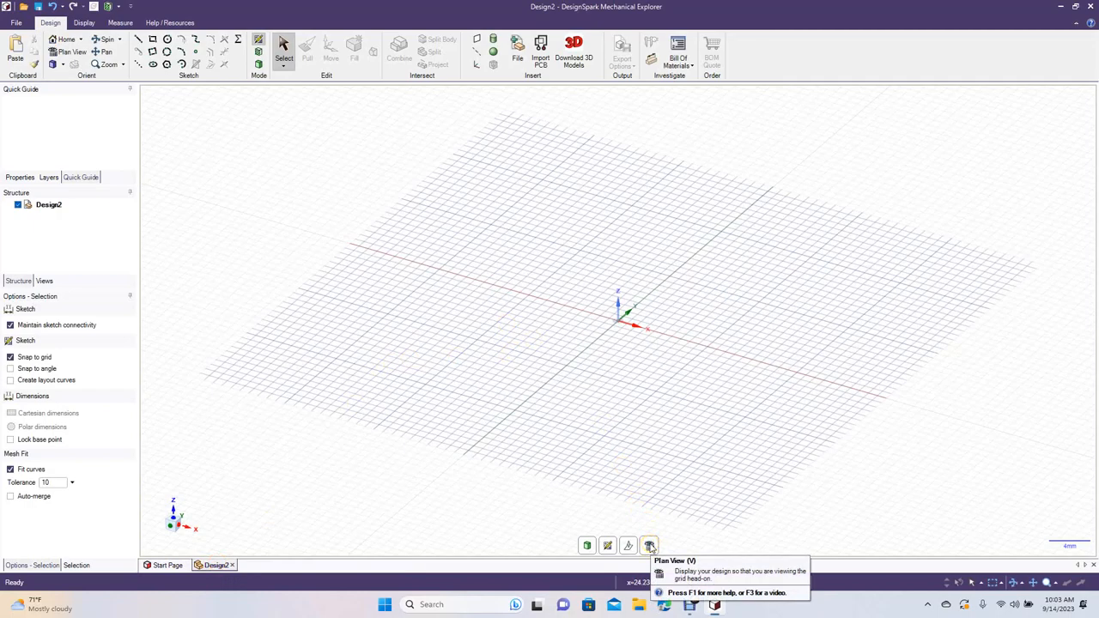
# In plan view, sketch a centred 200 × 90 mm rectangle and convert it to a surface
pyautogui.click(649, 545)
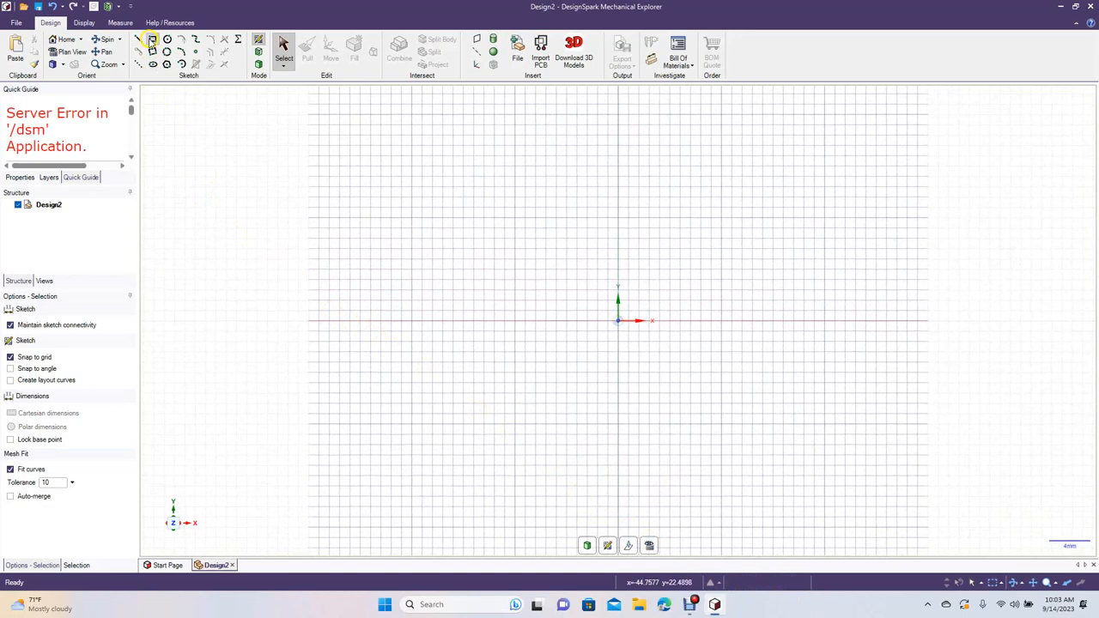
pyautogui.click(152, 39)
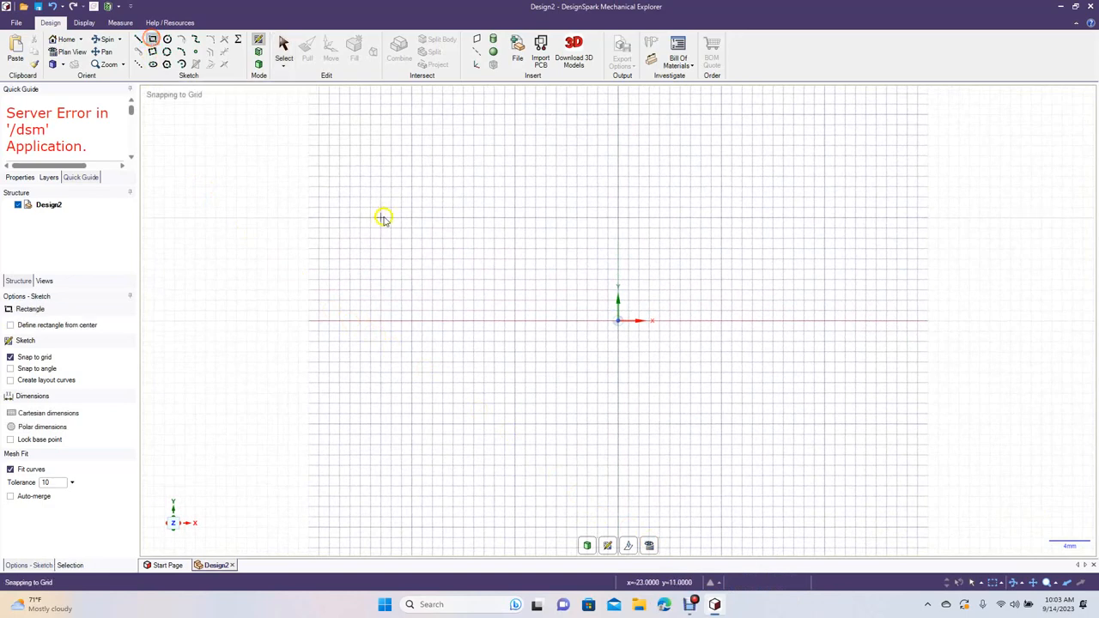
pyautogui.moveTo(36, 325)
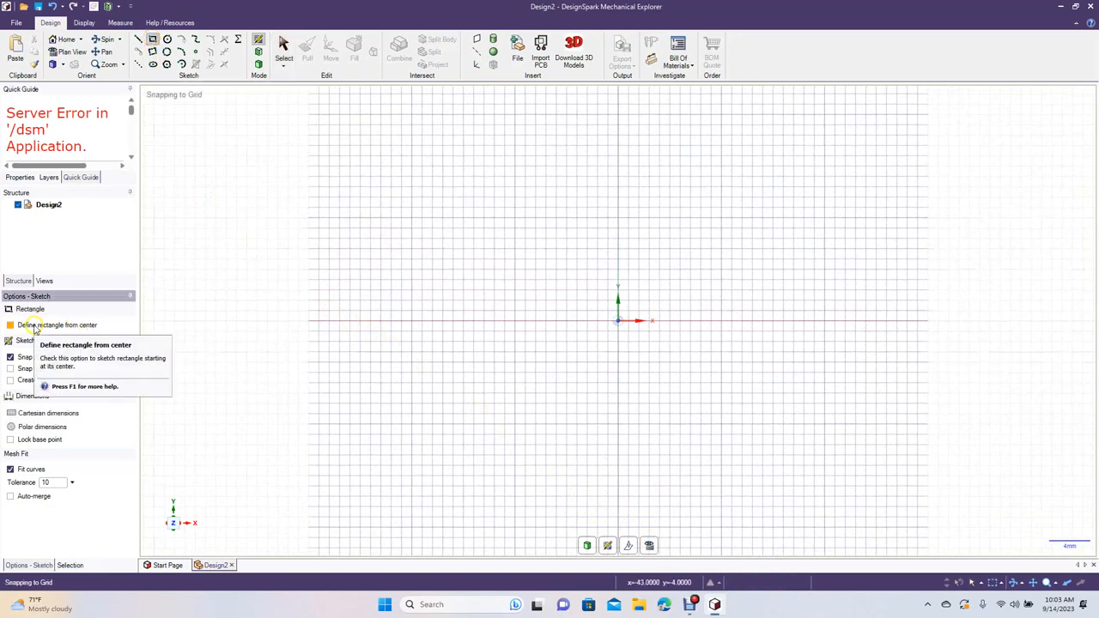
pyautogui.click(11, 324)
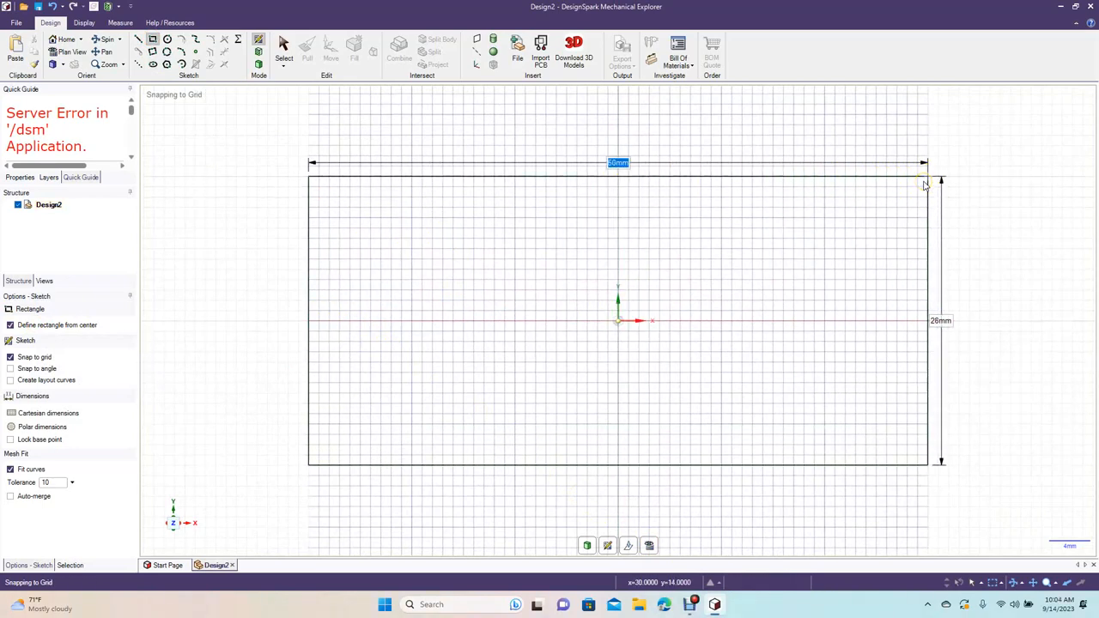
pyautogui.write('200')
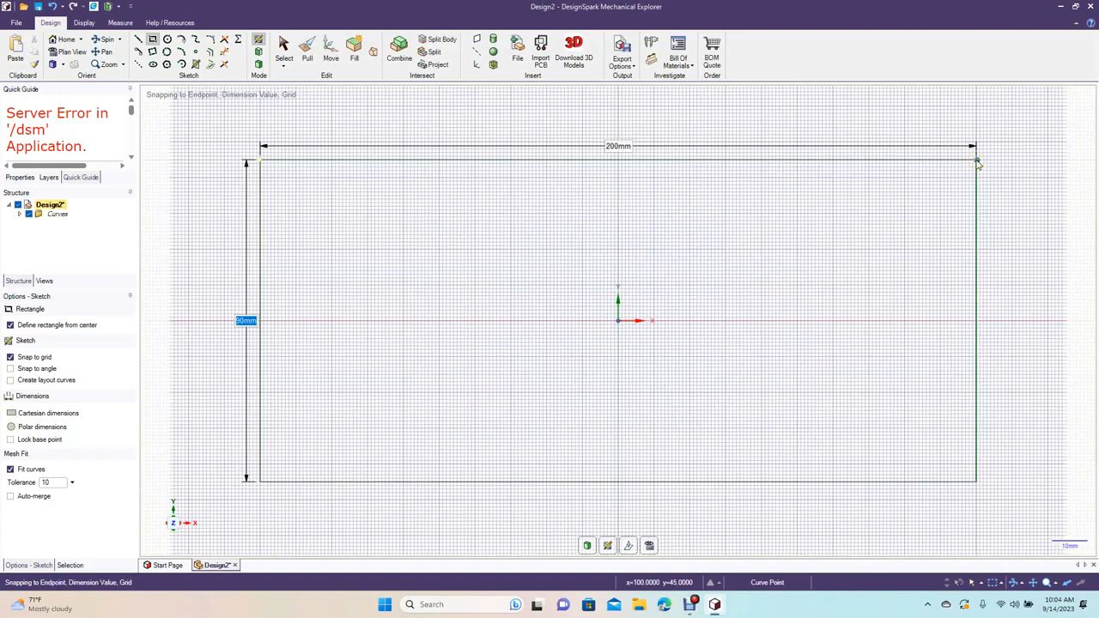
pyautogui.click(283, 45)
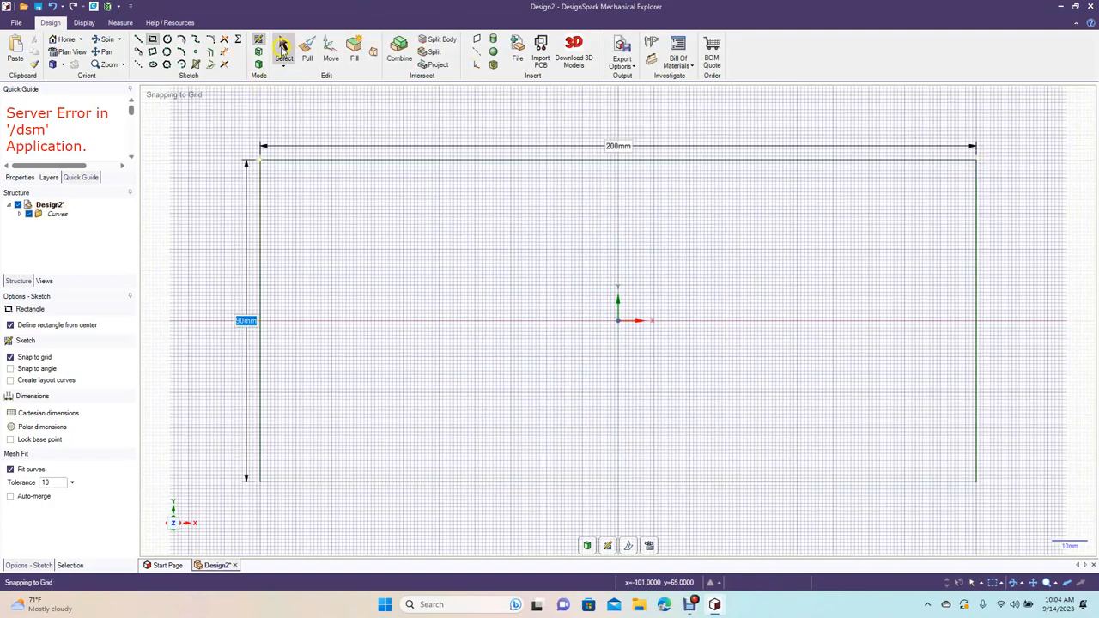
pyautogui.click(283, 49)
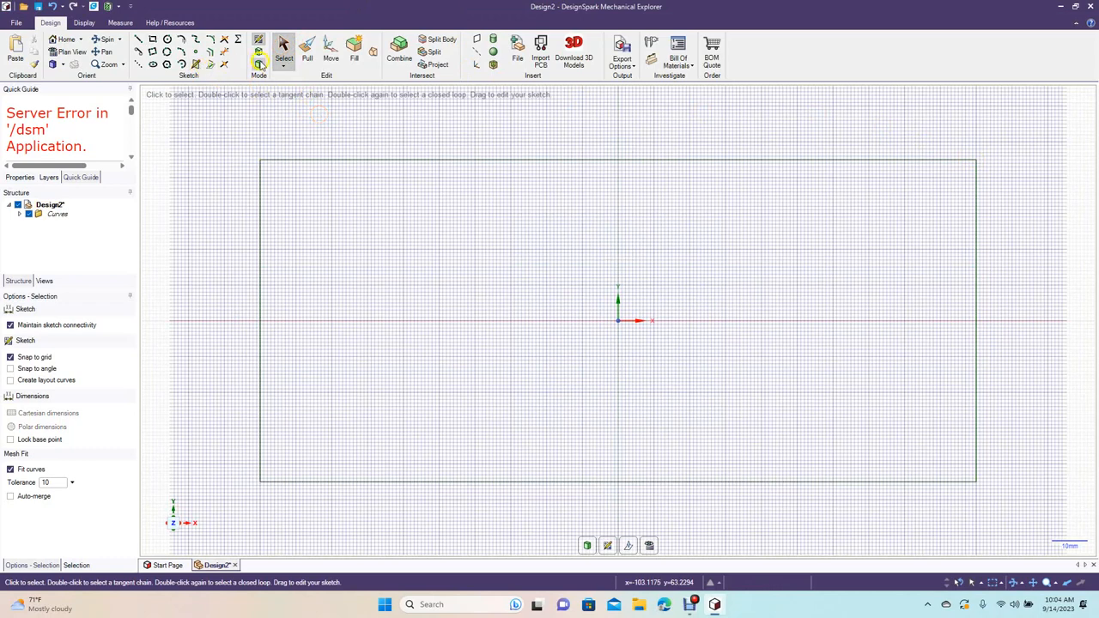
pyautogui.click(259, 64)
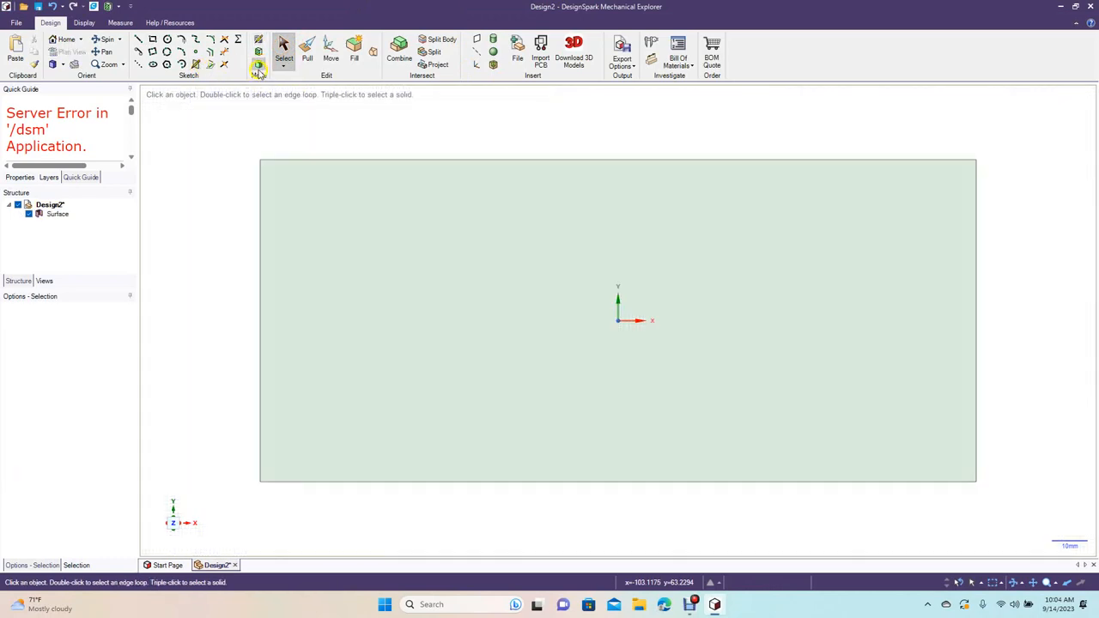
# Pull the 200 × 90 mm base surface into a 25 mm thick solid
pyautogui.click(106, 39)
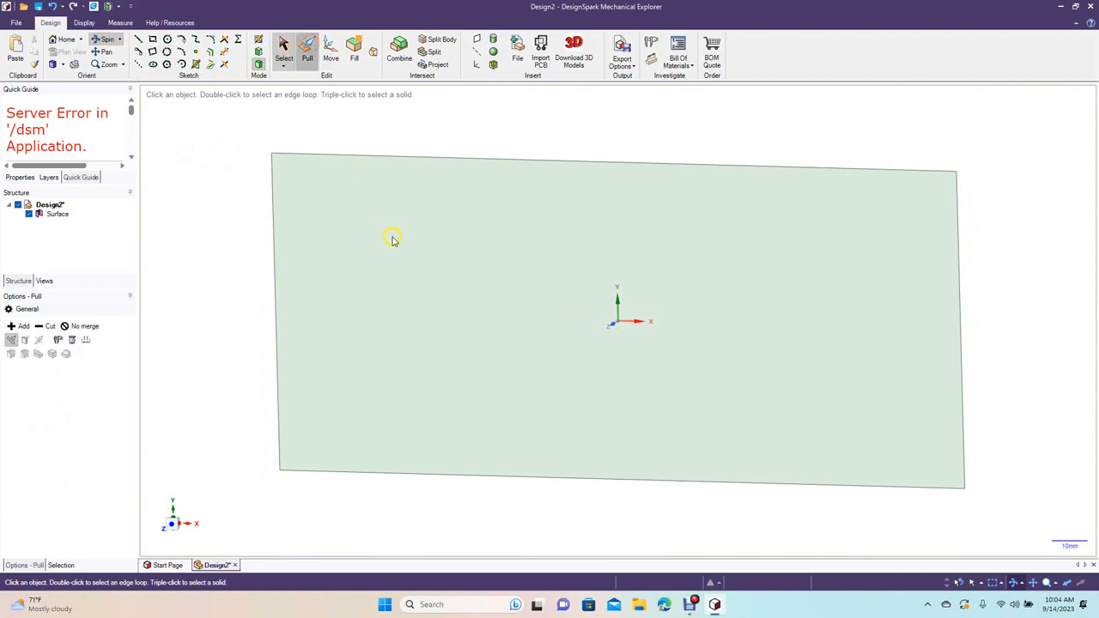
pyautogui.click(392, 238)
pyautogui.write('25')
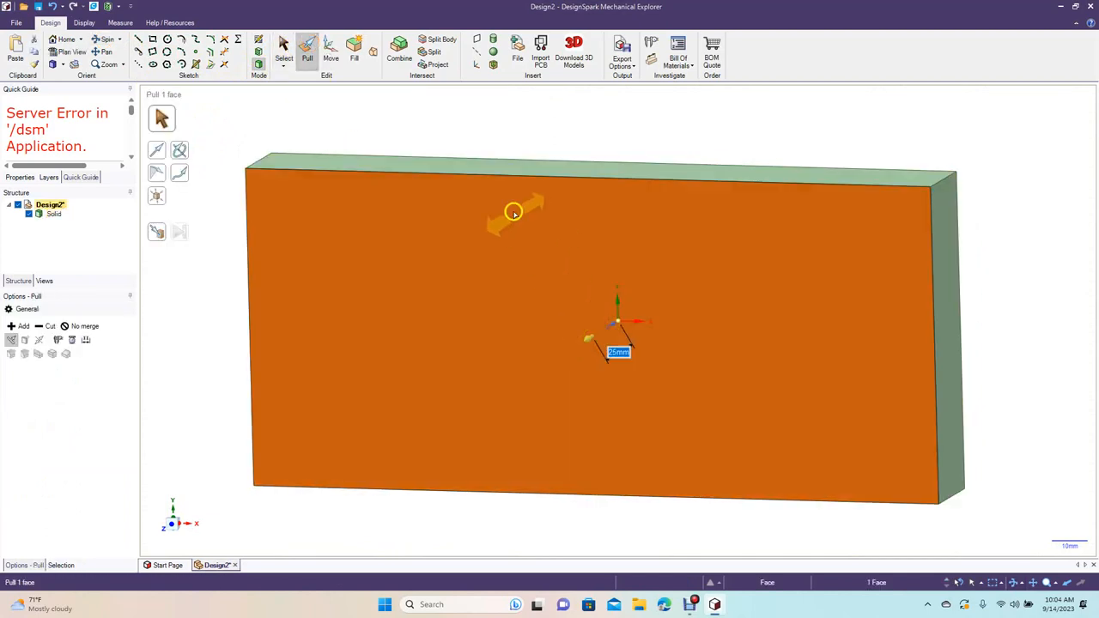
pyautogui.click(283, 49)
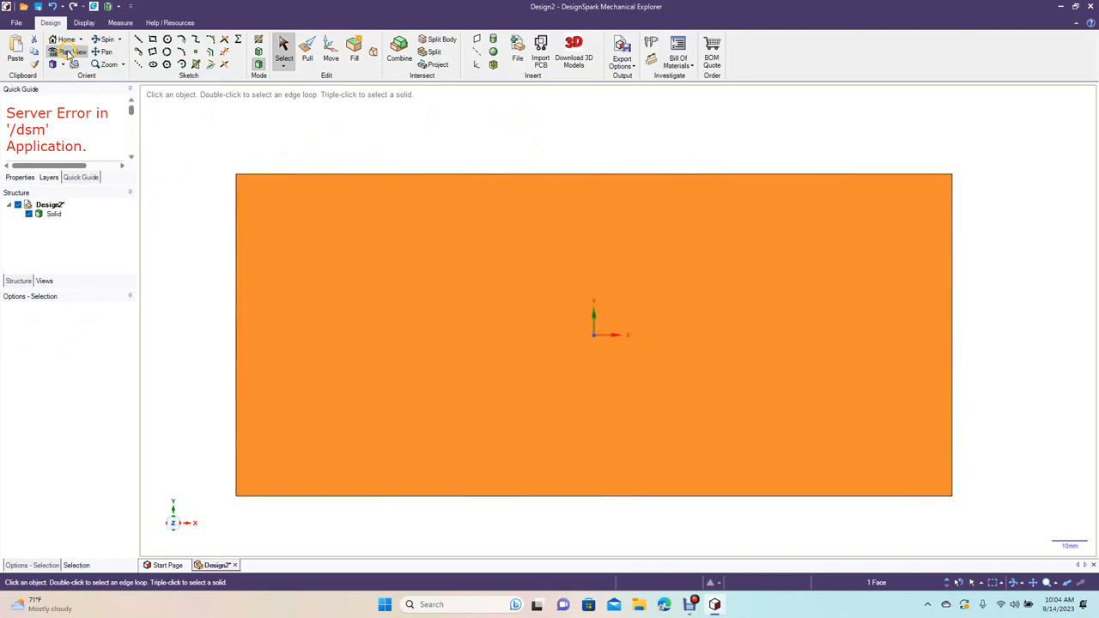
# Sketch a 27 × 17 mm rectangle centred on the origin on the base's top face
pyautogui.click(153, 40)
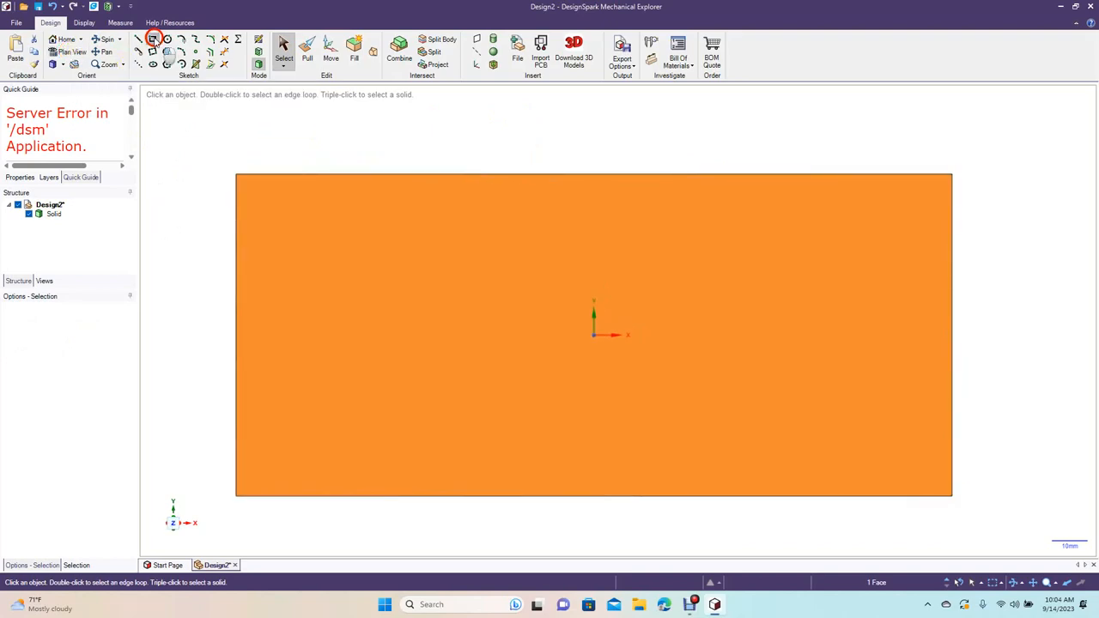
pyautogui.click(153, 40)
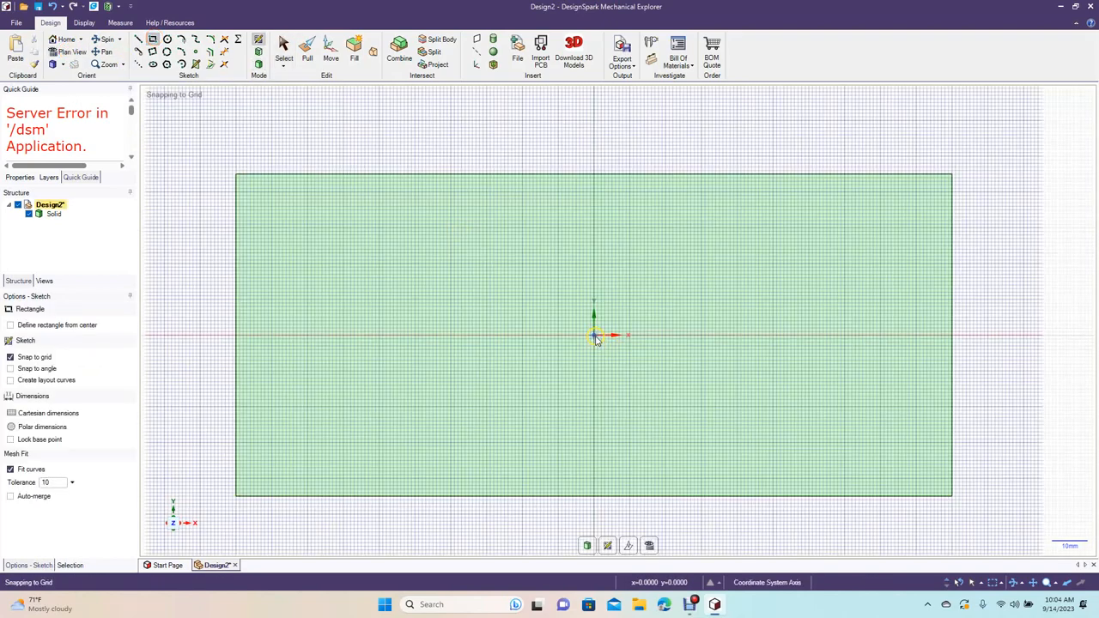
pyautogui.click(10, 324)
pyautogui.write('27')
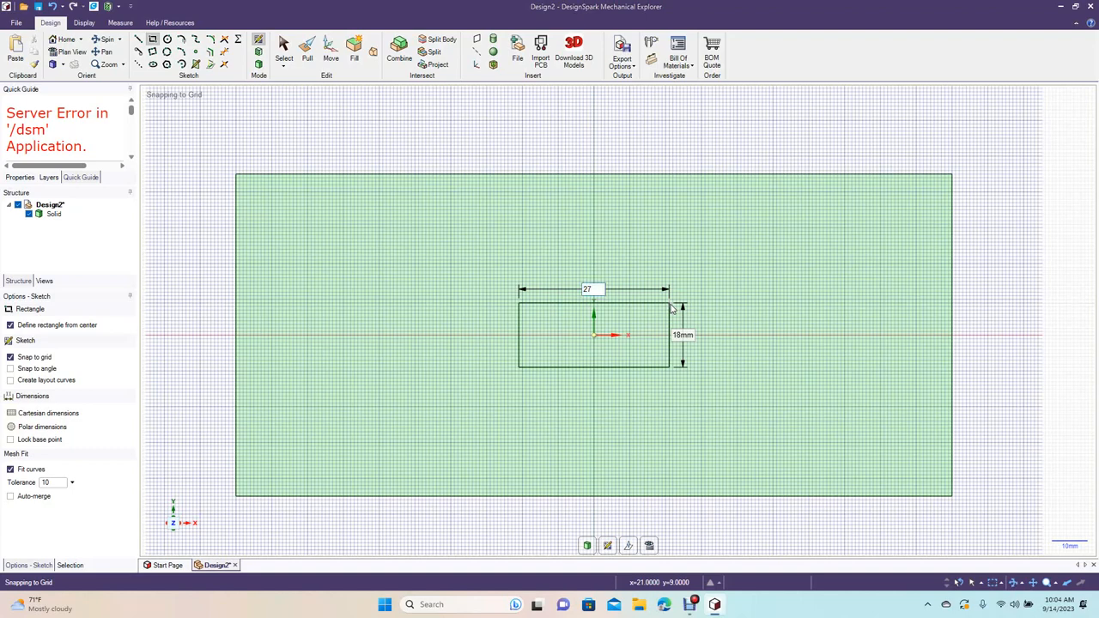
pyautogui.click(682, 335)
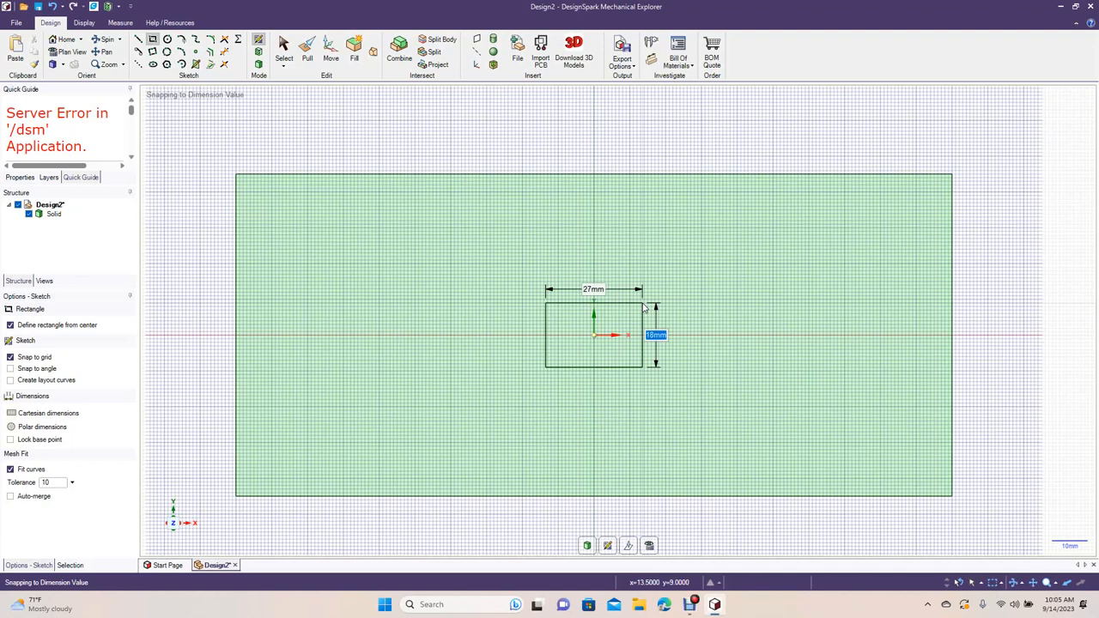
pyautogui.write('17')
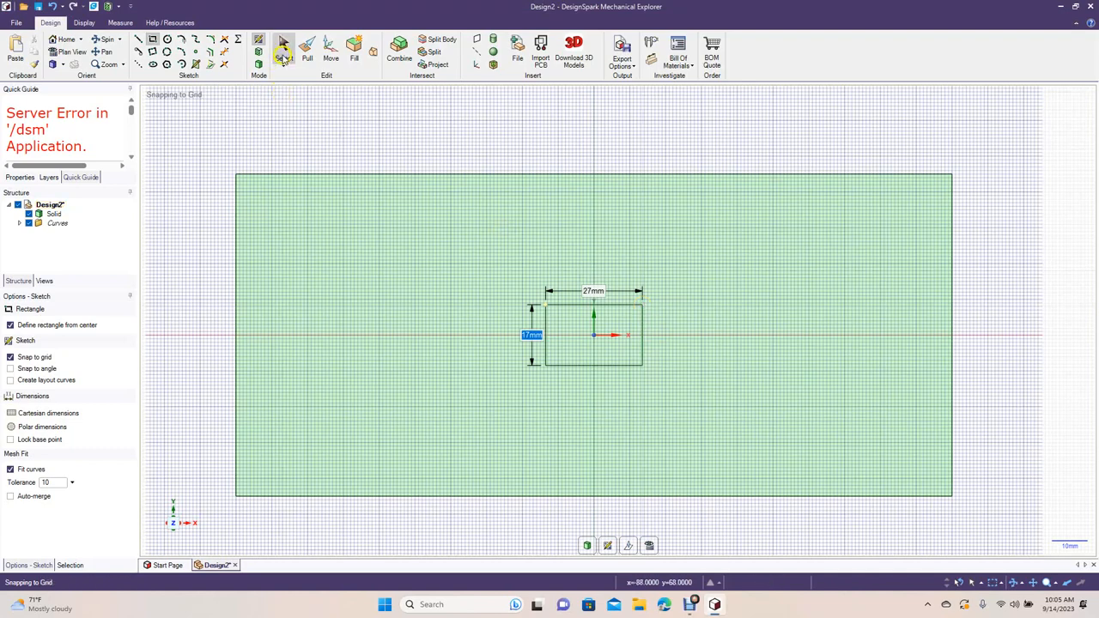
# Round all four corners of the 27 × 17 mm post rectangle
pyautogui.click(283, 51)
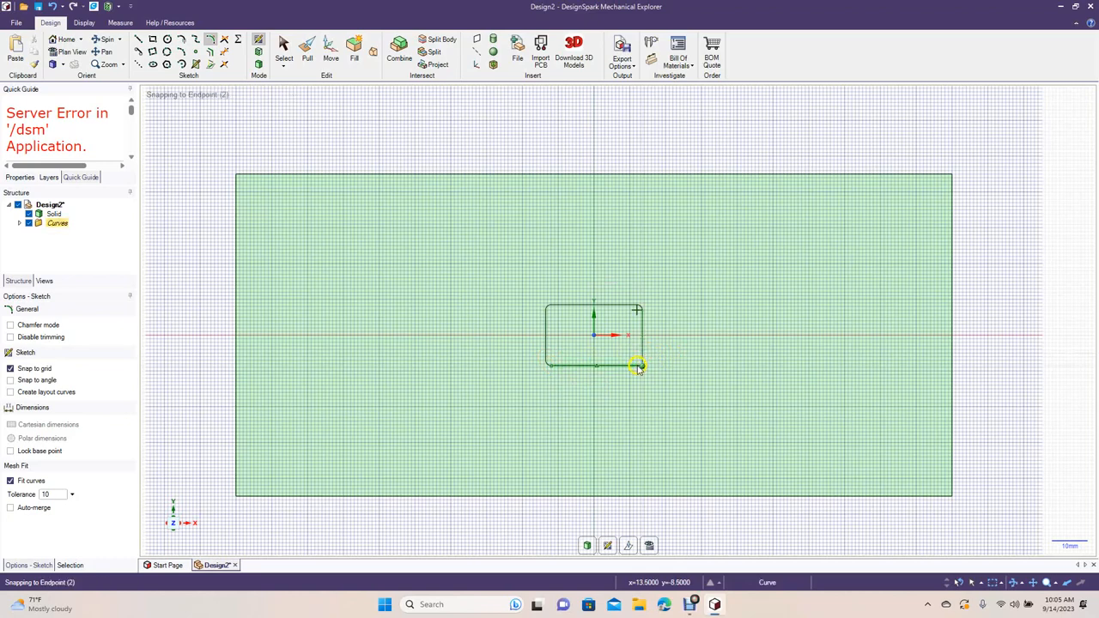
pyautogui.moveTo(631, 369)
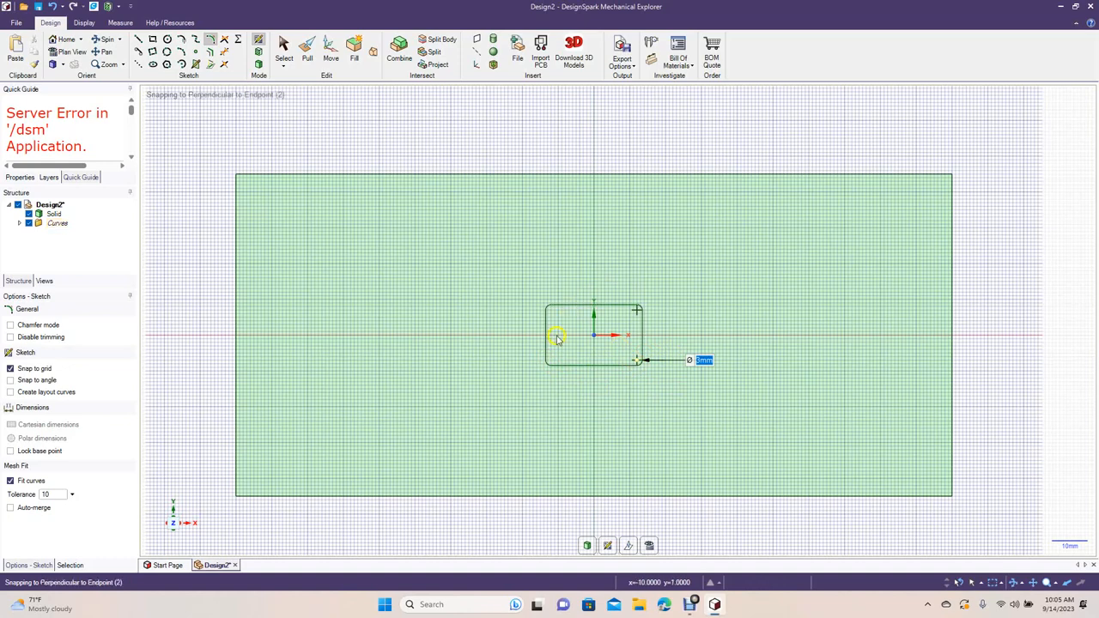
pyautogui.click(283, 49)
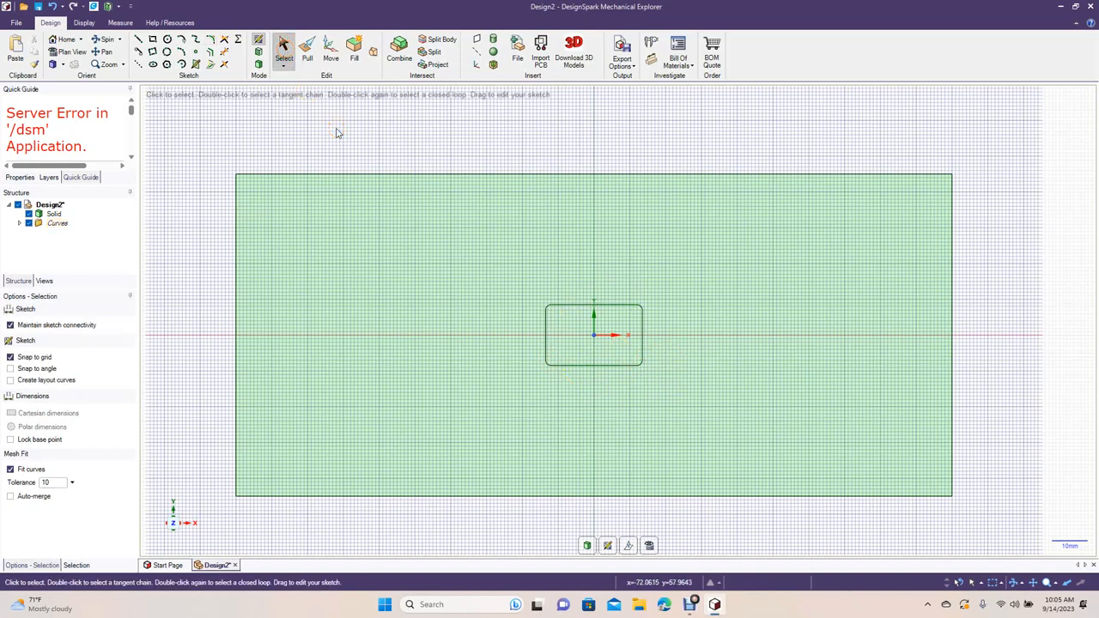
pyautogui.moveTo(153, 102)
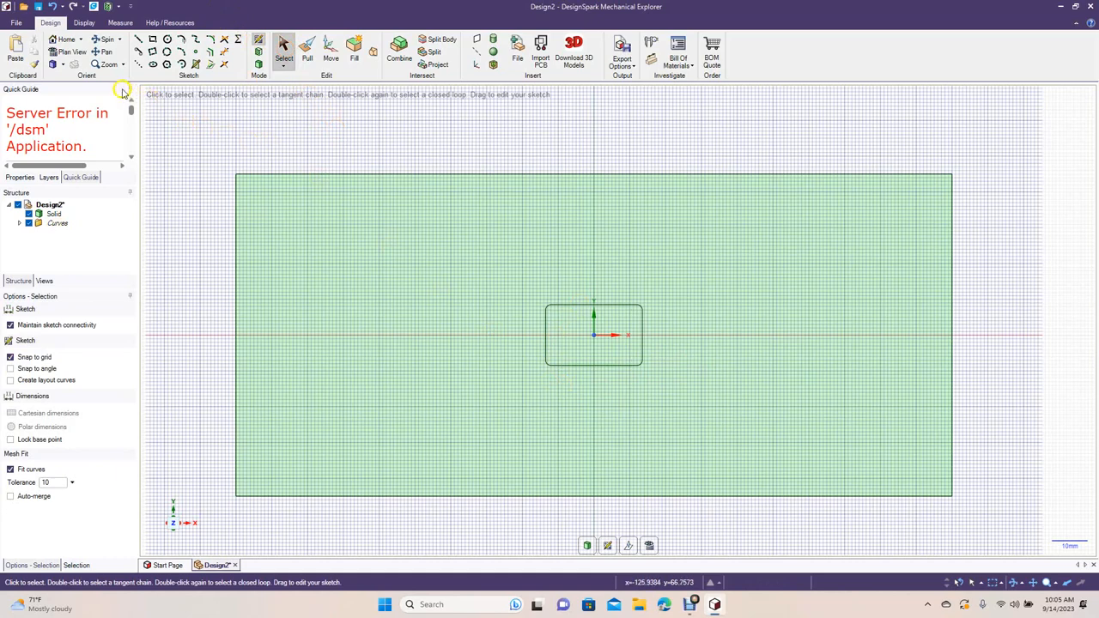
# Convert the post sketch to a face and move it 70 mm along X toward the right end
pyautogui.click(260, 64)
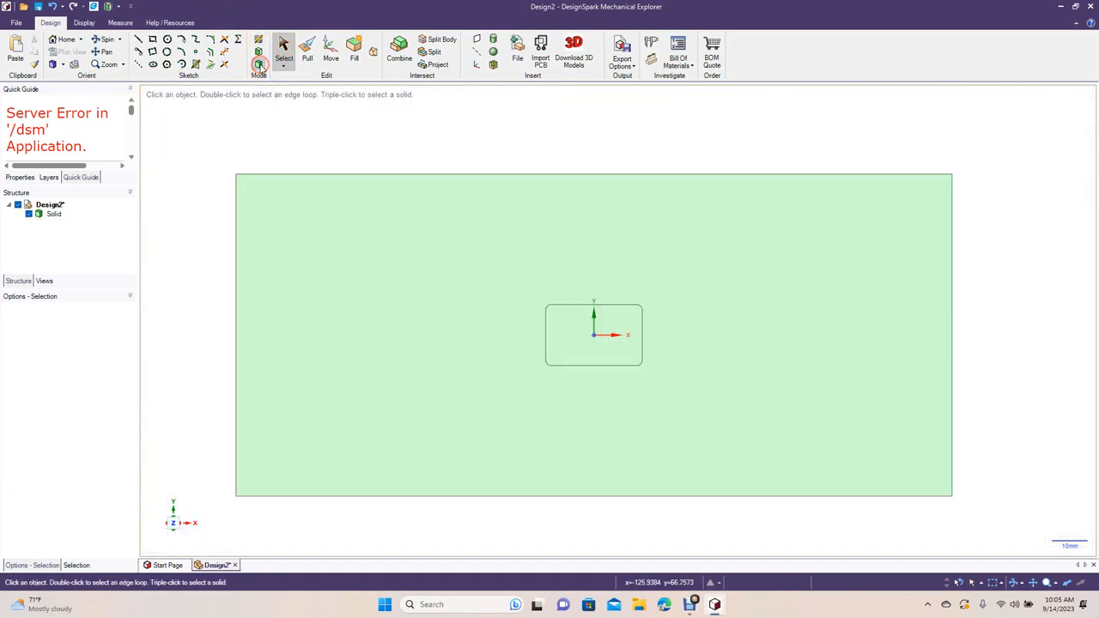
pyautogui.click(592, 333)
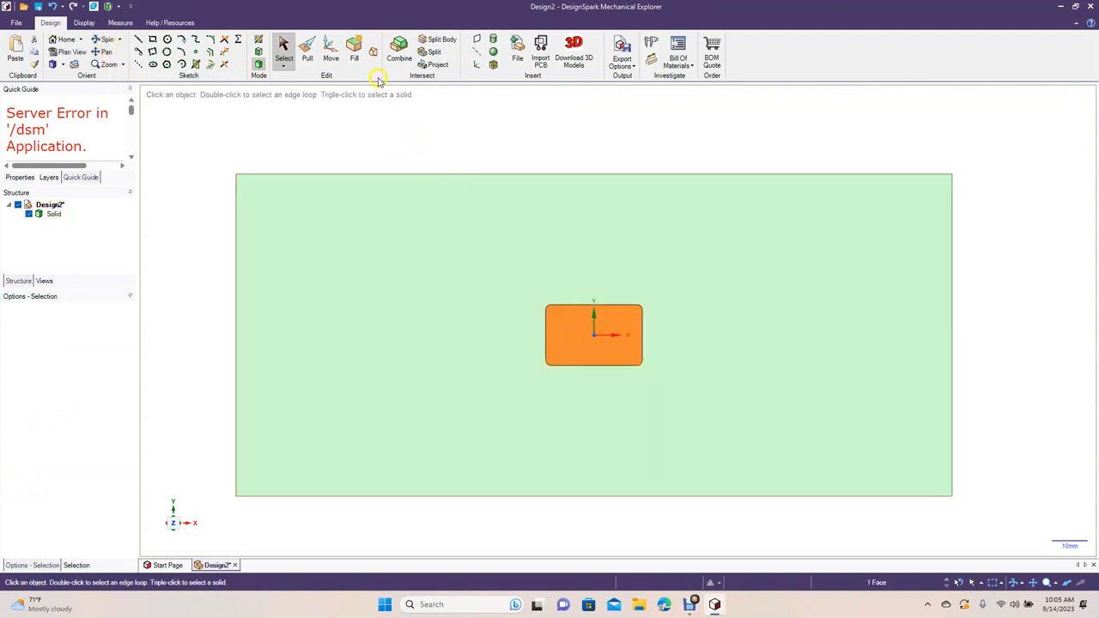
pyautogui.click(330, 52)
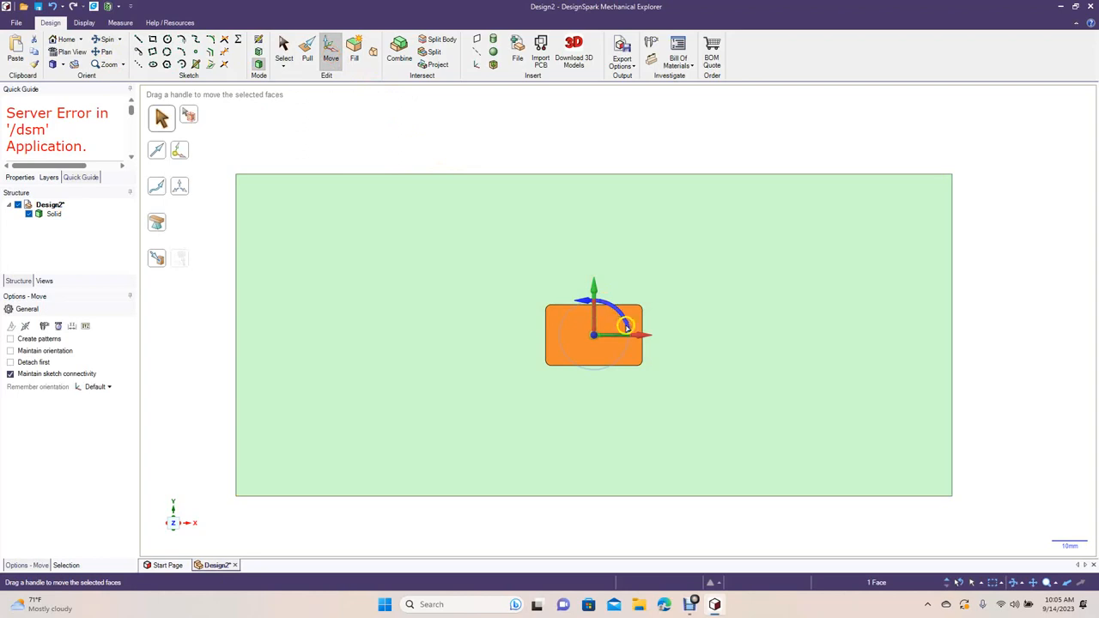
pyautogui.moveTo(627, 326); pyautogui.dragTo(816, 343)
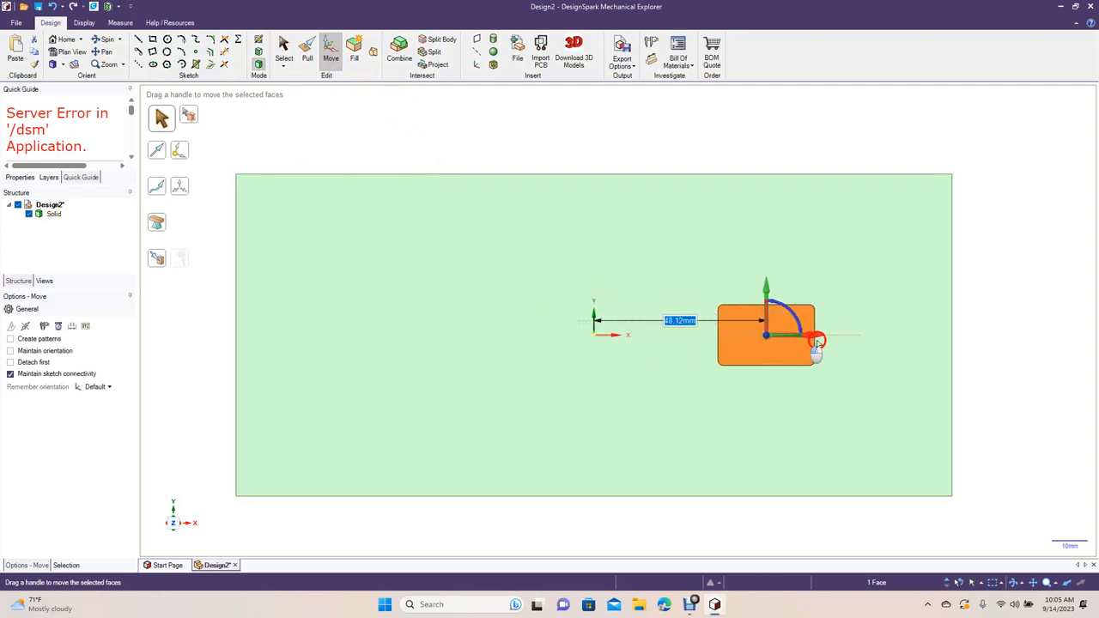
pyautogui.moveTo(816, 339); pyautogui.dragTo(906, 342)
pyautogui.write('70')
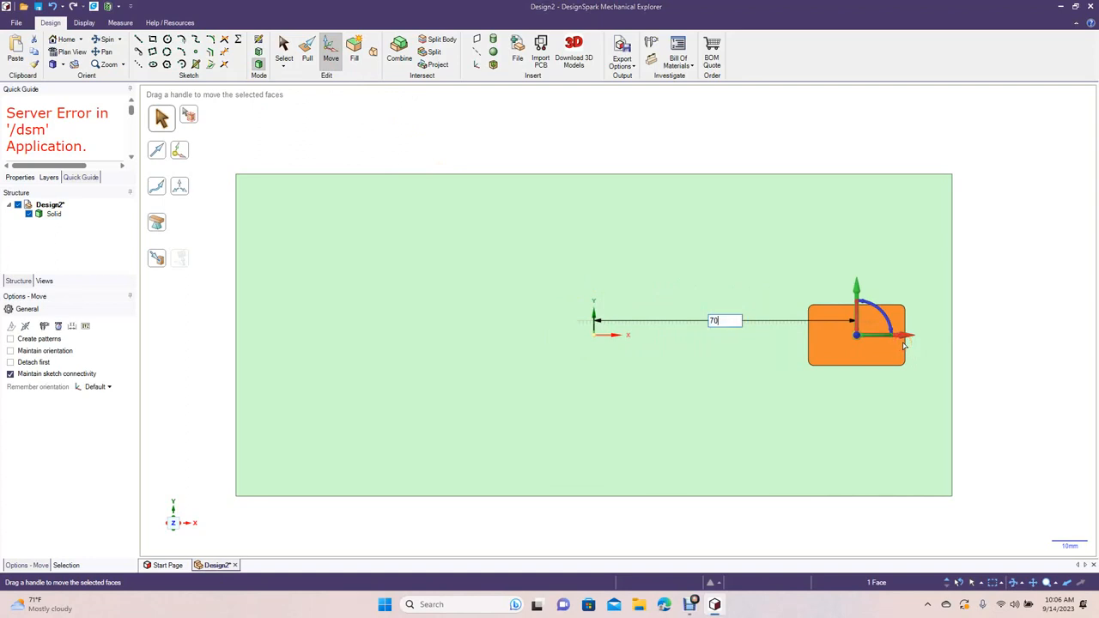
pyautogui.press('Return')
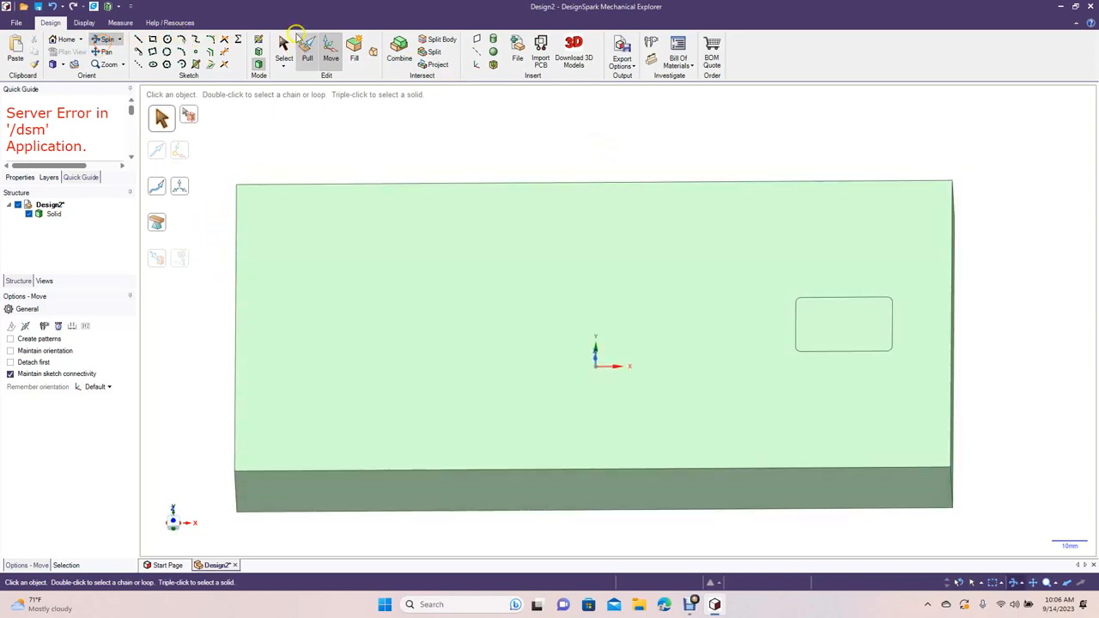
# Pull the rounded rectangle up into an 80 mm post and select all its faces
pyautogui.click(306, 47)
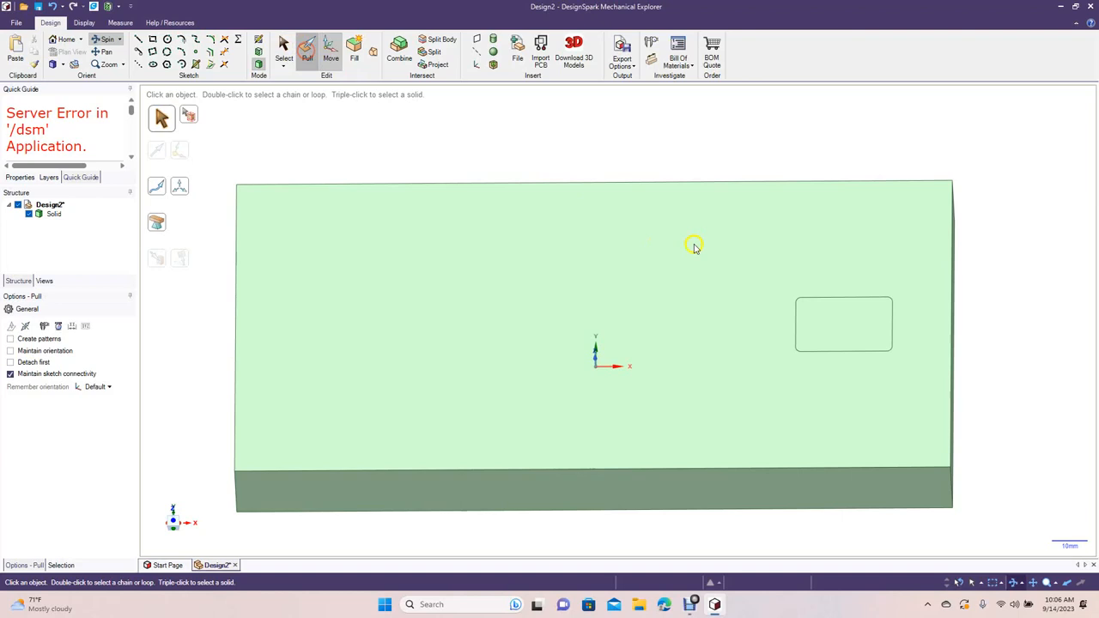
pyautogui.click(843, 324)
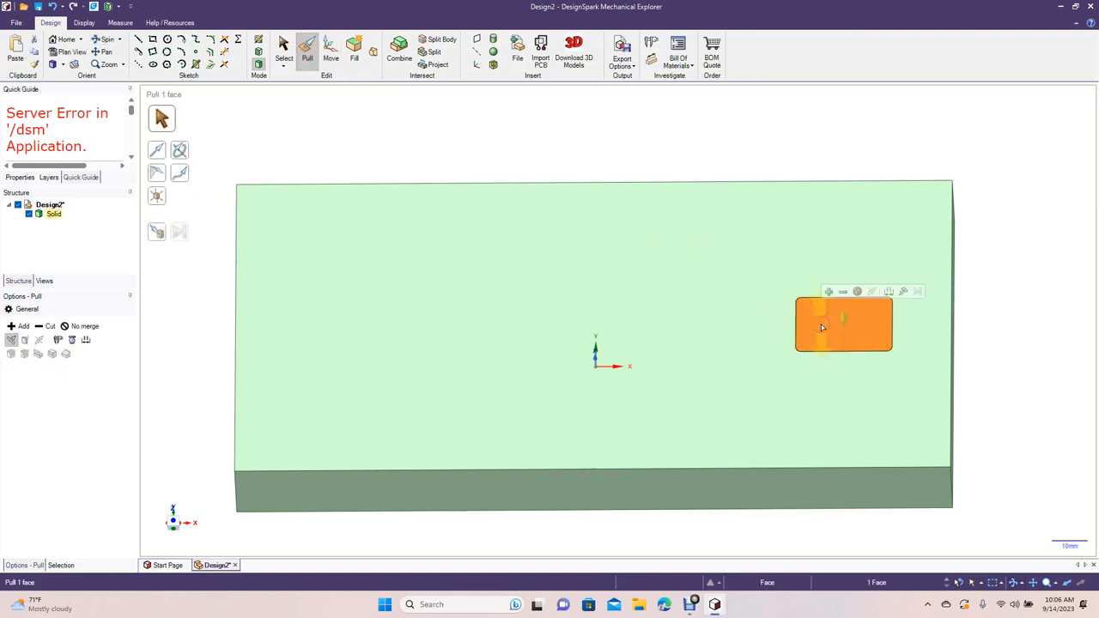
pyautogui.moveTo(843, 325); pyautogui.dragTo(837, 196)
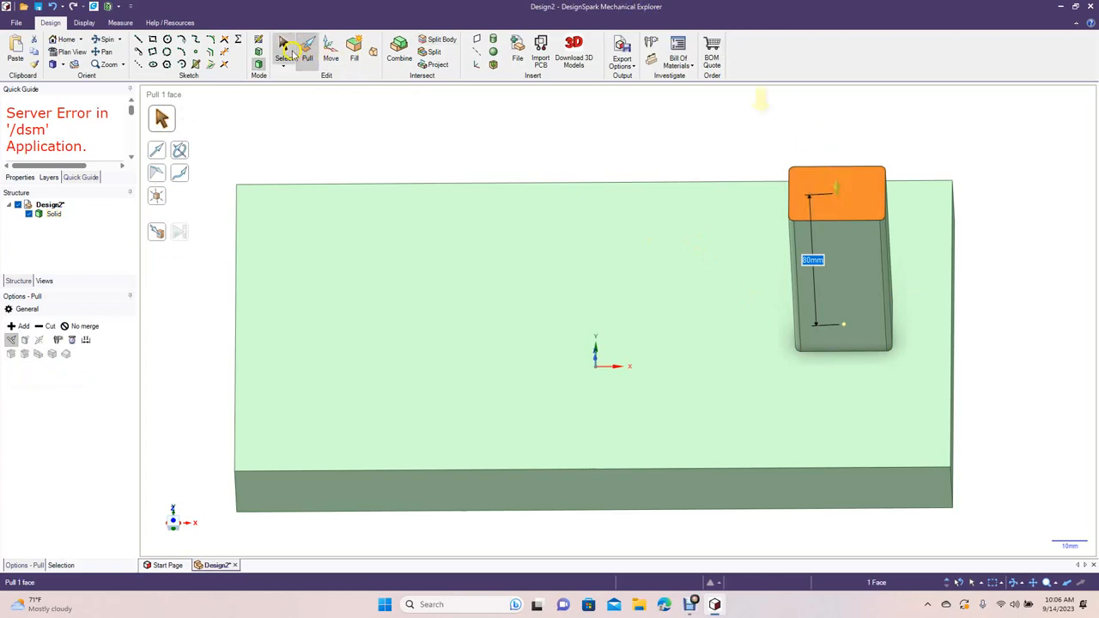
pyautogui.click(283, 51)
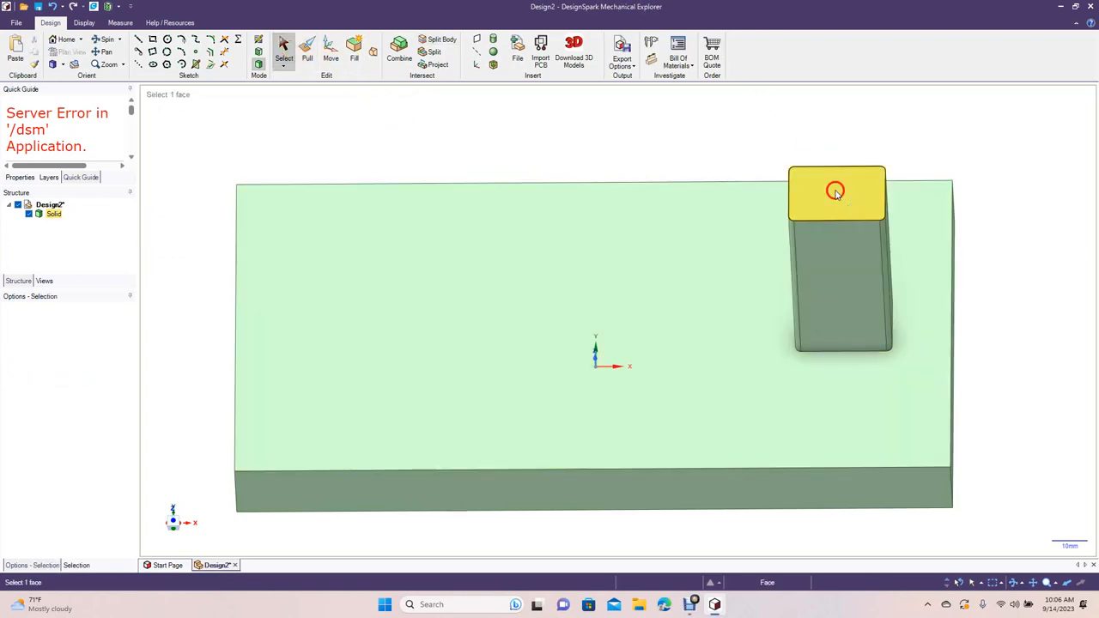
pyautogui.click(834, 191)
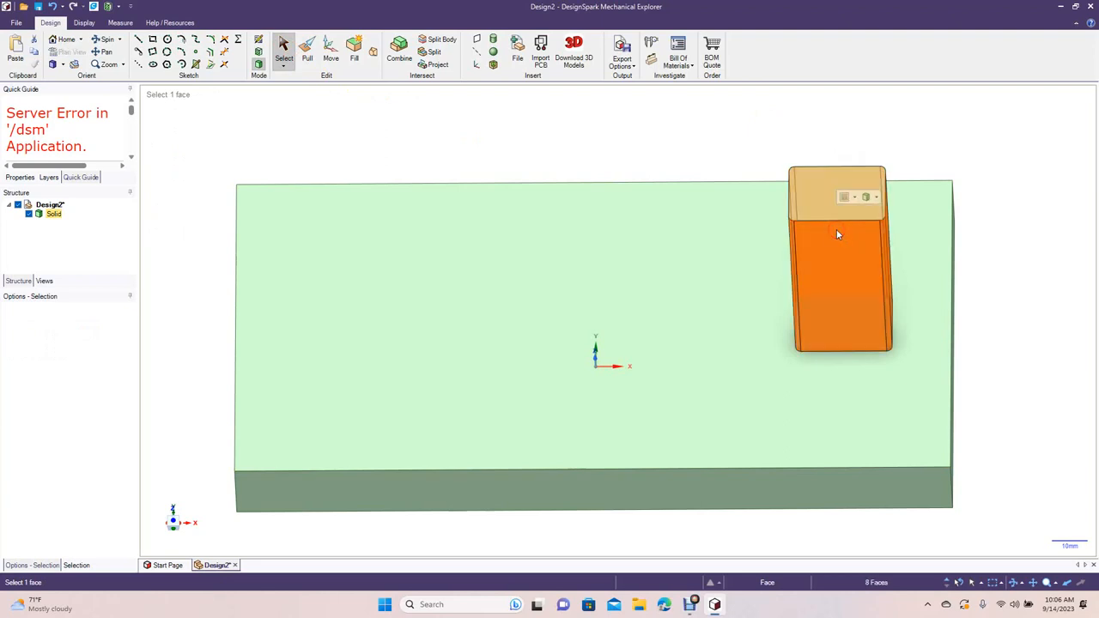
pyautogui.click(352, 226)
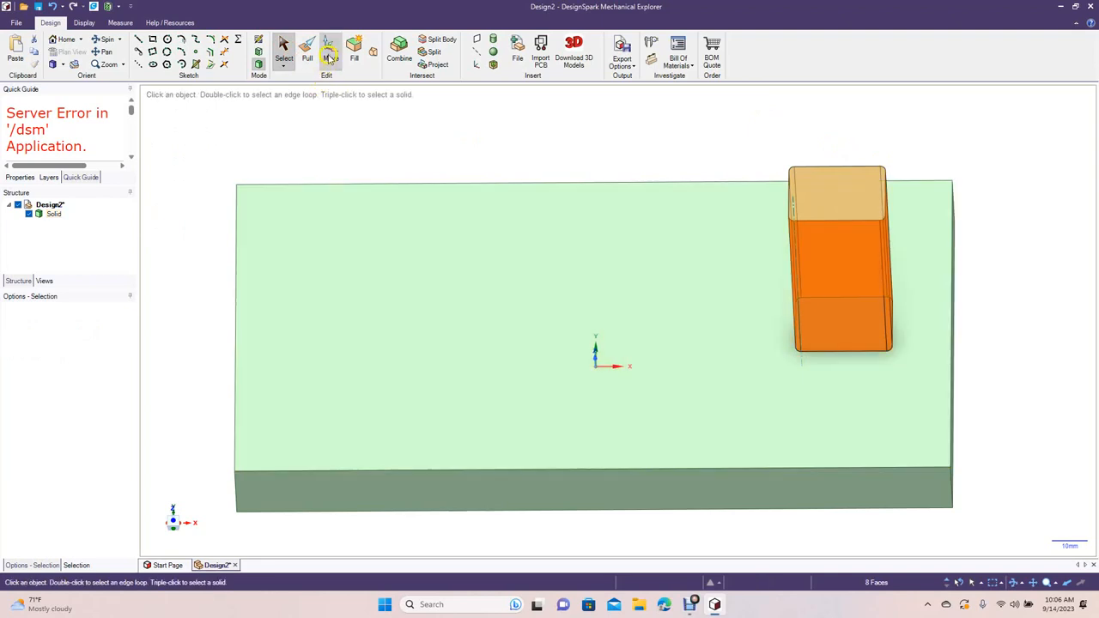
# Rotate the selected post faces with the Move arc handle so the post leans at an angle
pyautogui.click(331, 52)
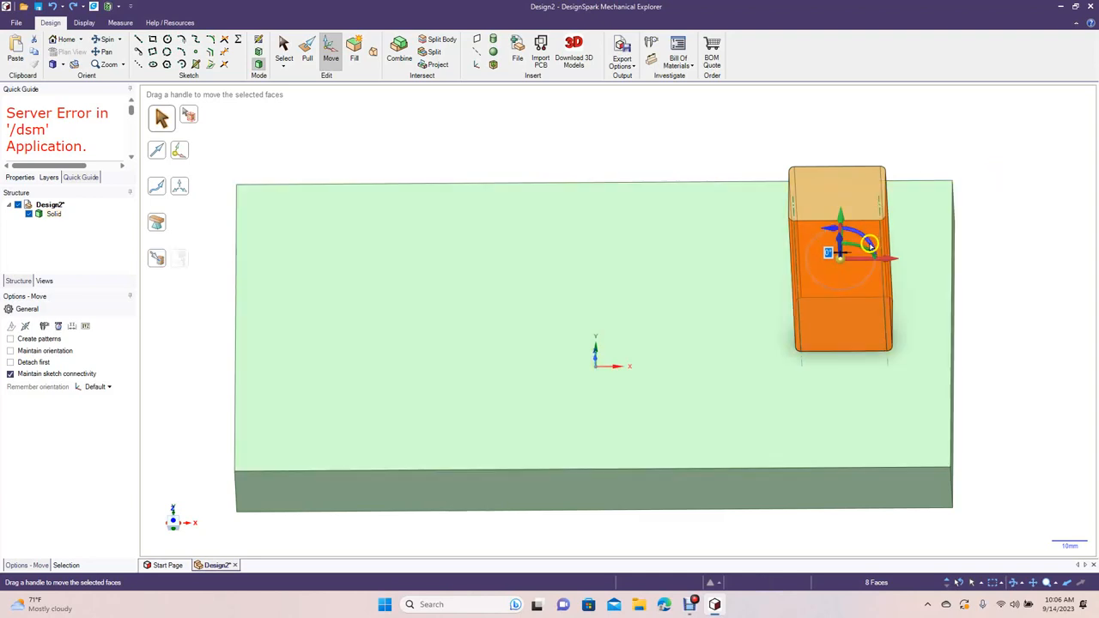
pyautogui.moveTo(872, 228); pyautogui.dragTo(867, 262)
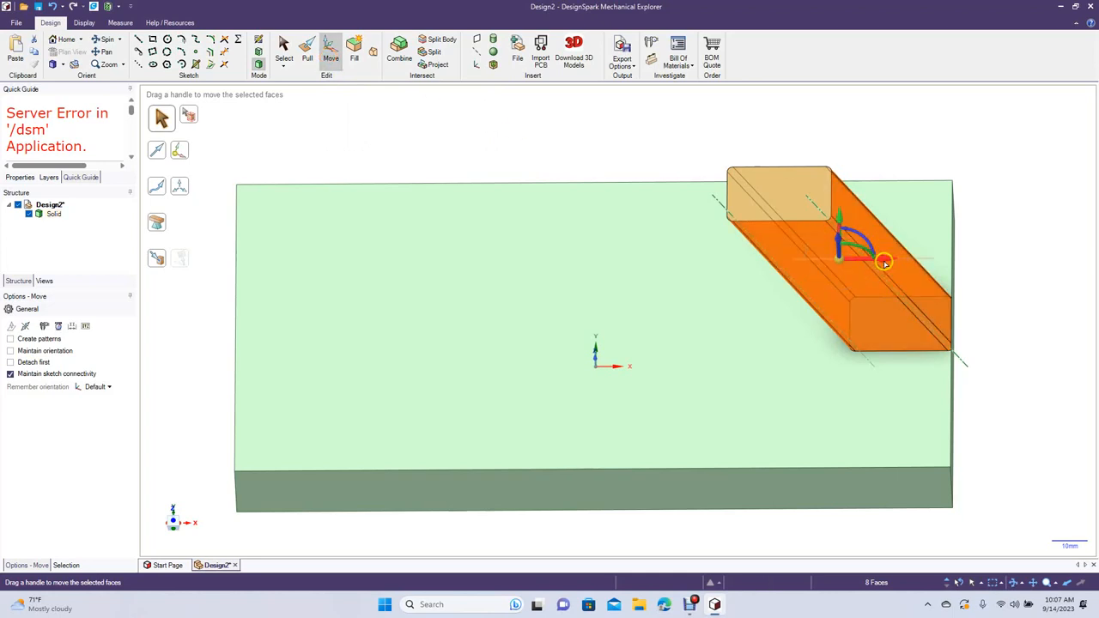
pyautogui.moveTo(884, 261); pyautogui.dragTo(816, 273)
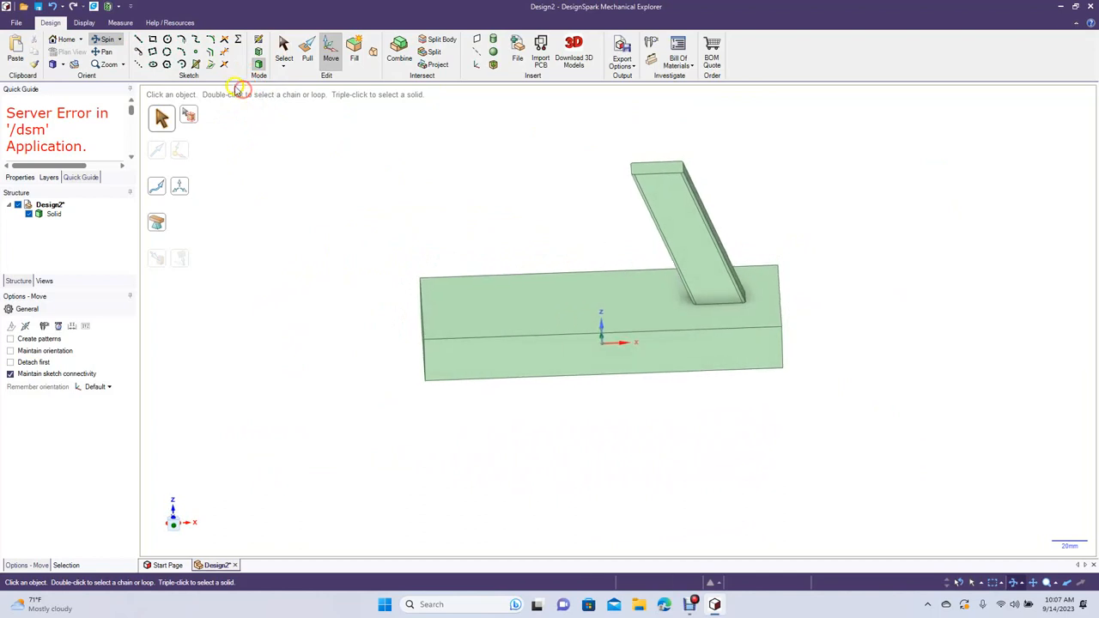
pyautogui.click(283, 49)
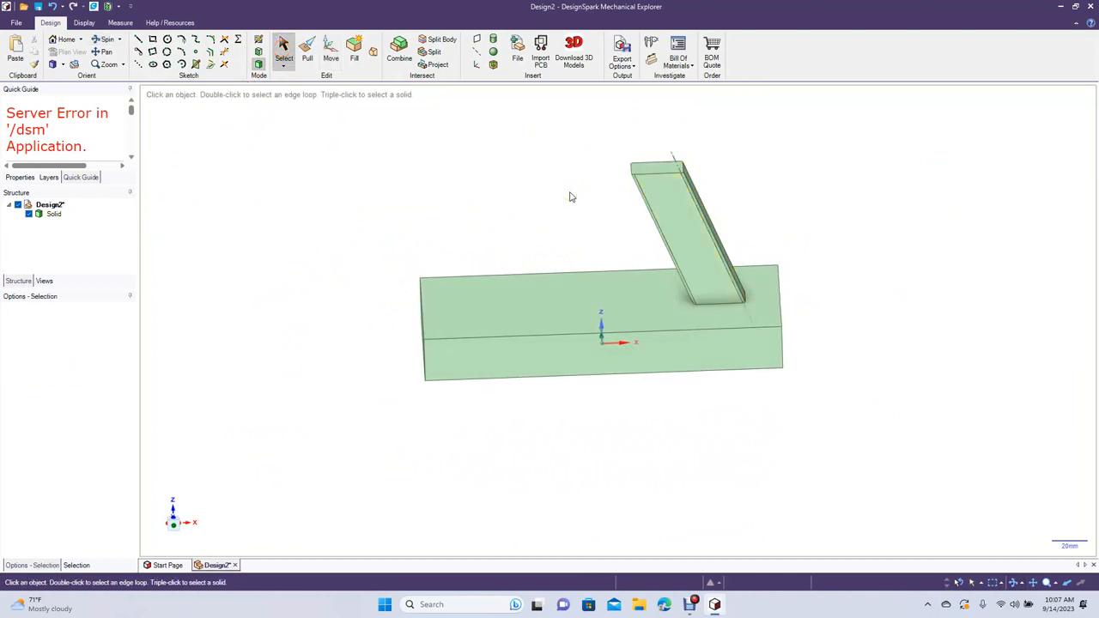
pyautogui.click(576, 301)
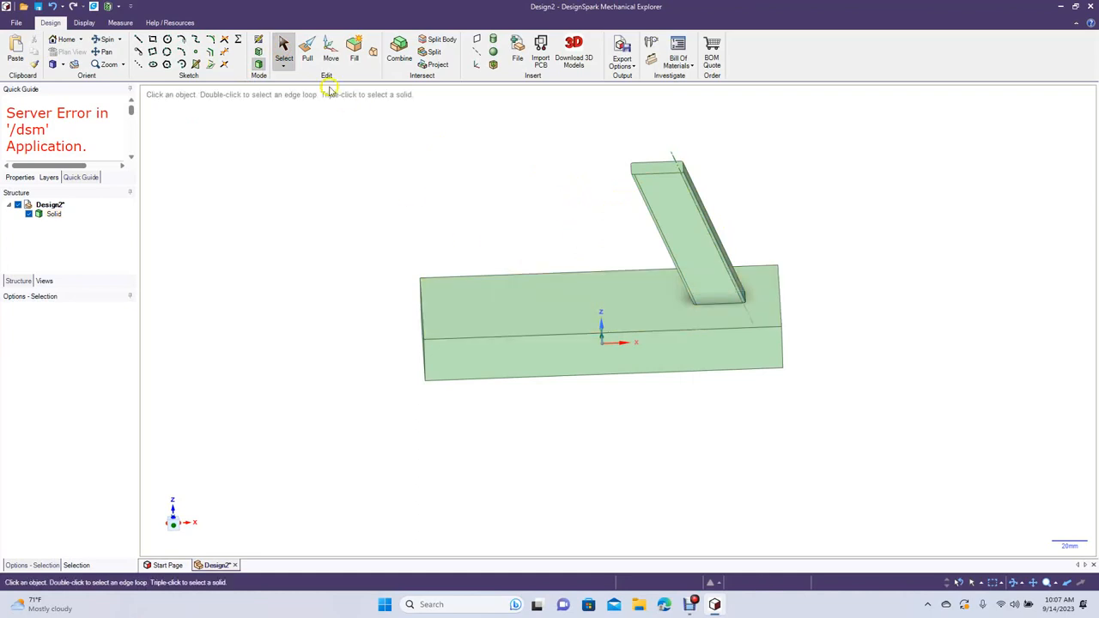
# Sketch a small circle at the origin on the base's top face, then begin pulling it
pyautogui.click(547, 286)
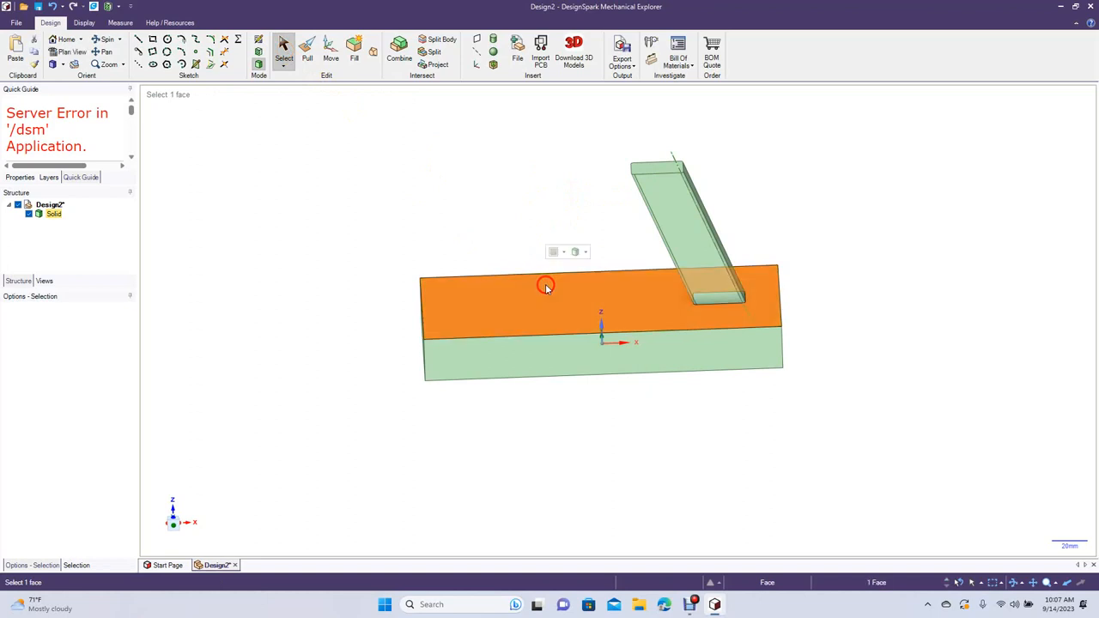
pyautogui.click(66, 45)
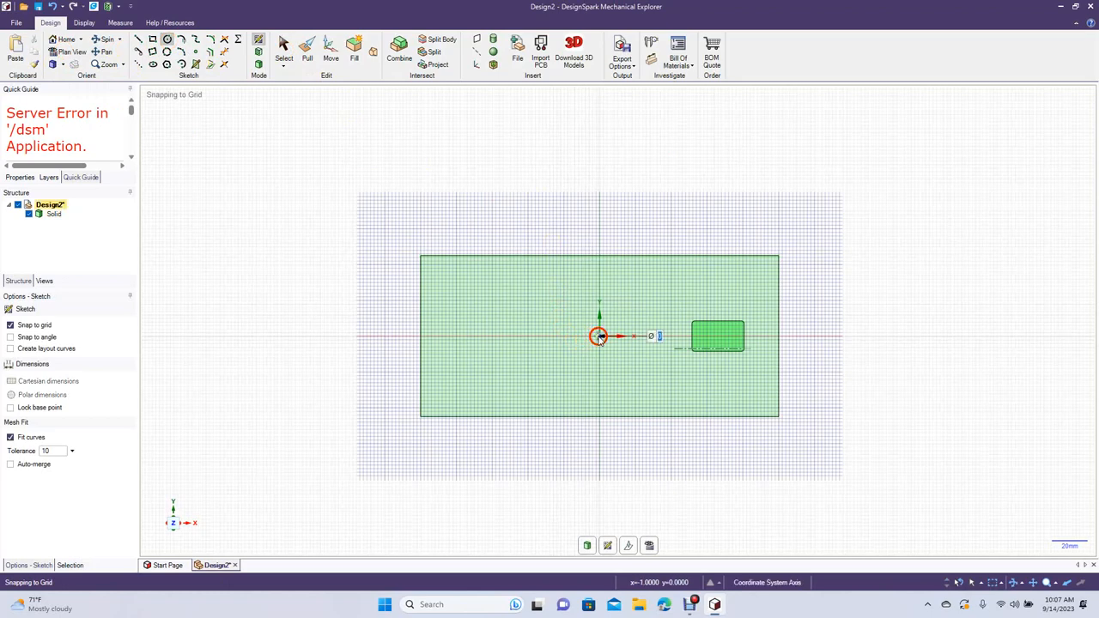
pyautogui.click(283, 45)
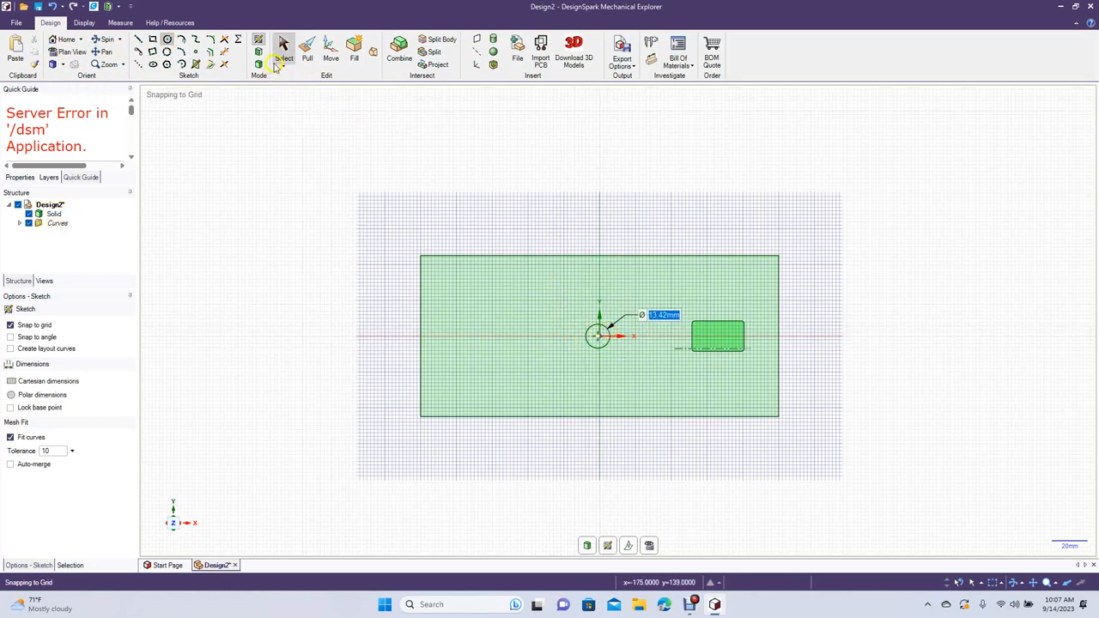
pyautogui.click(283, 47)
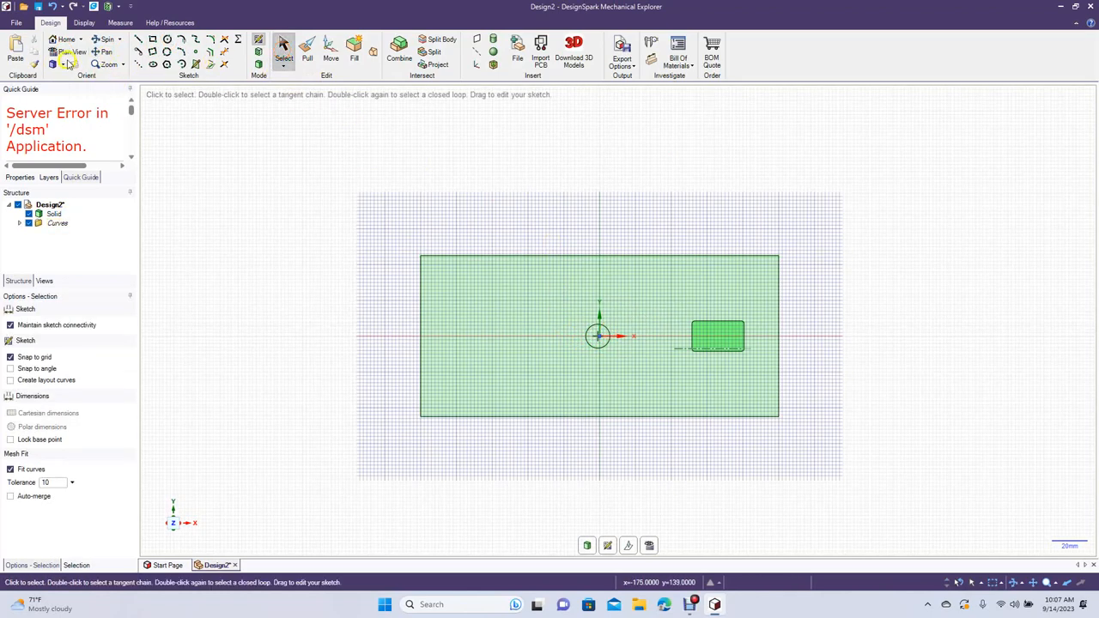
pyautogui.moveTo(64, 70)
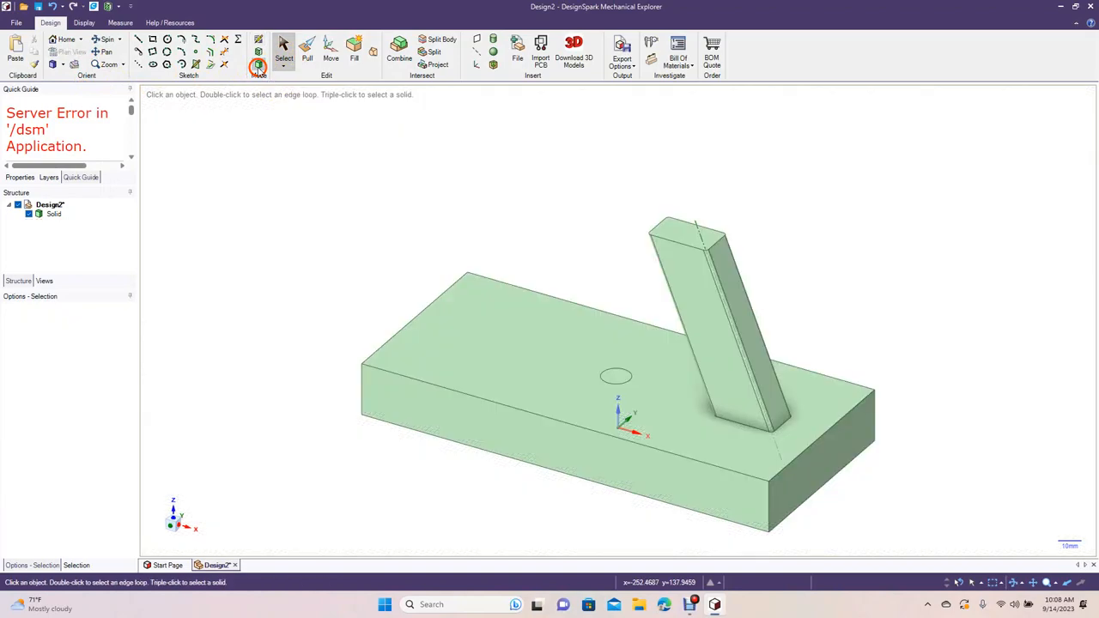
pyautogui.click(616, 376)
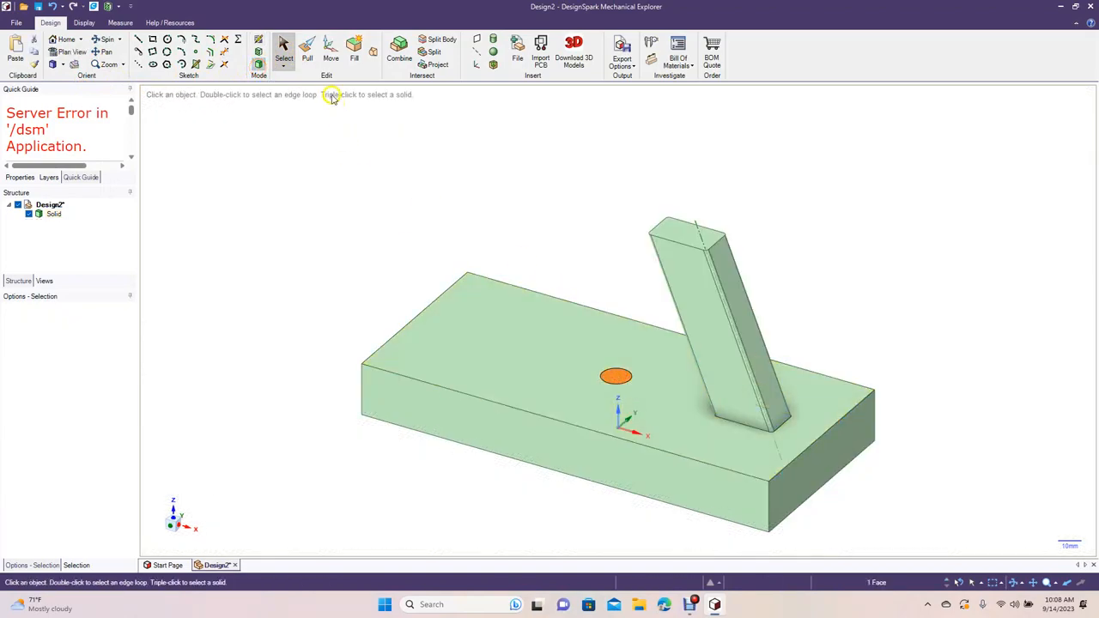
pyautogui.click(306, 51)
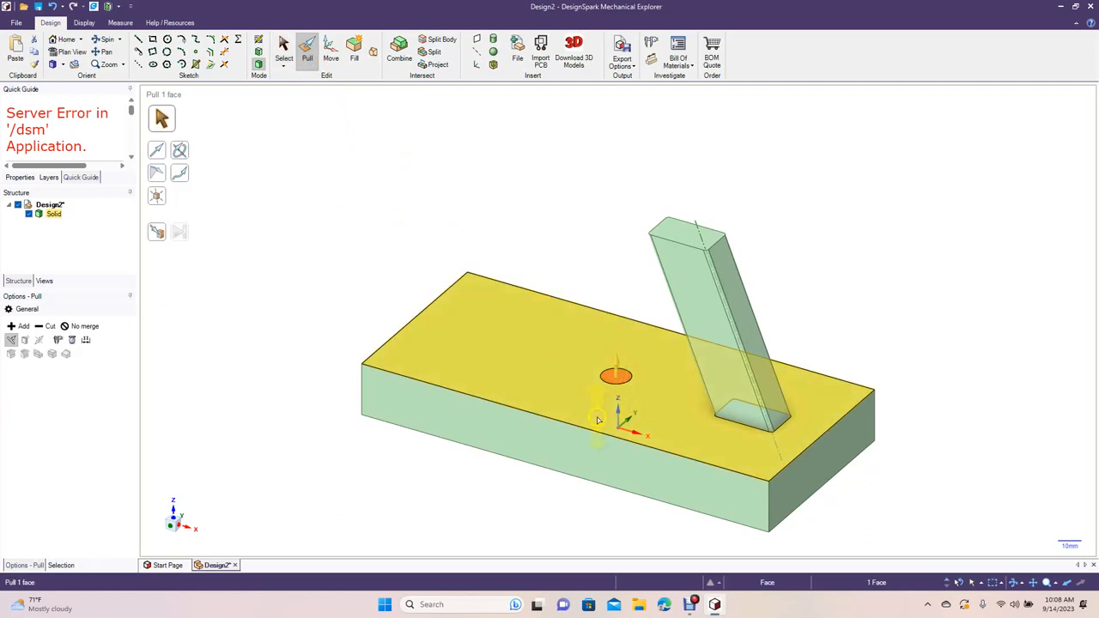
pyautogui.moveTo(616, 375); pyautogui.dragTo(617, 214)
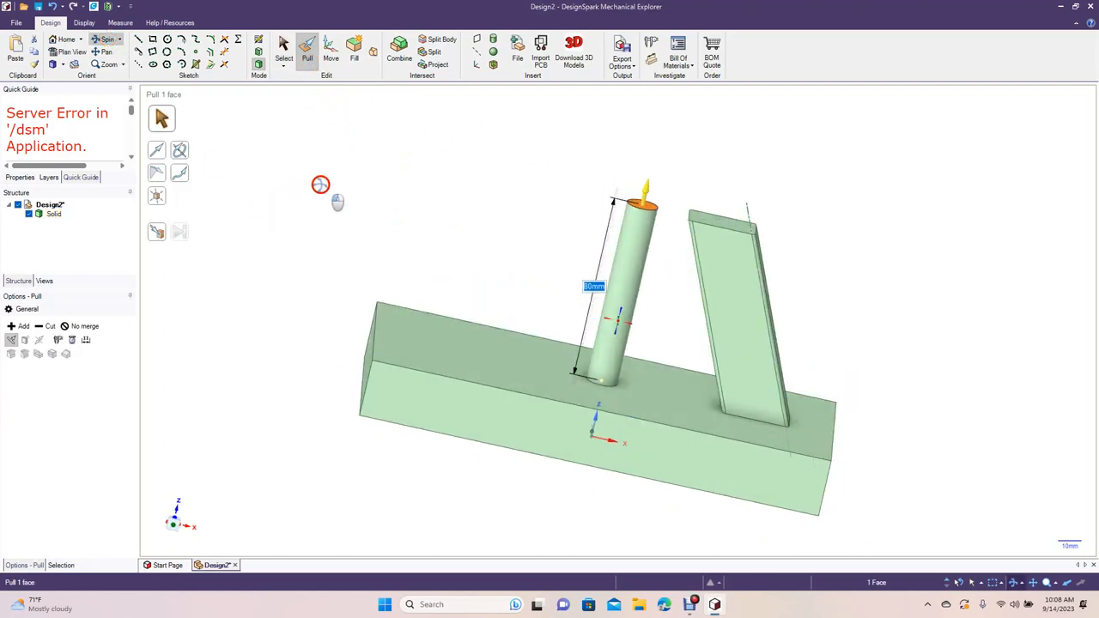
pyautogui.moveTo(321, 184); pyautogui.dragTo(304, 157)
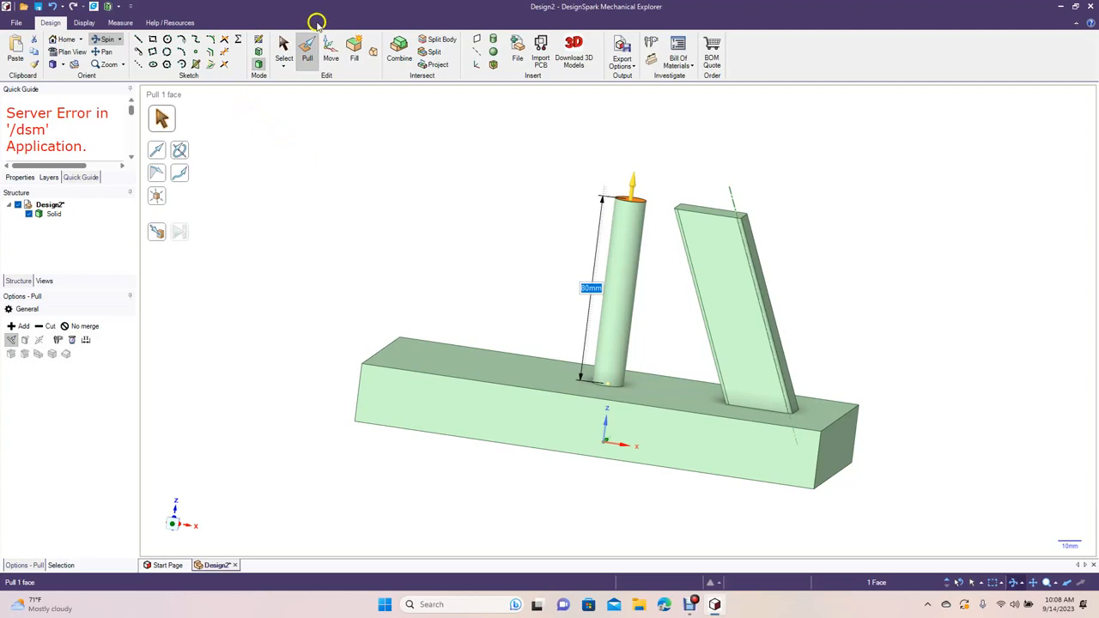
pyautogui.click(284, 50)
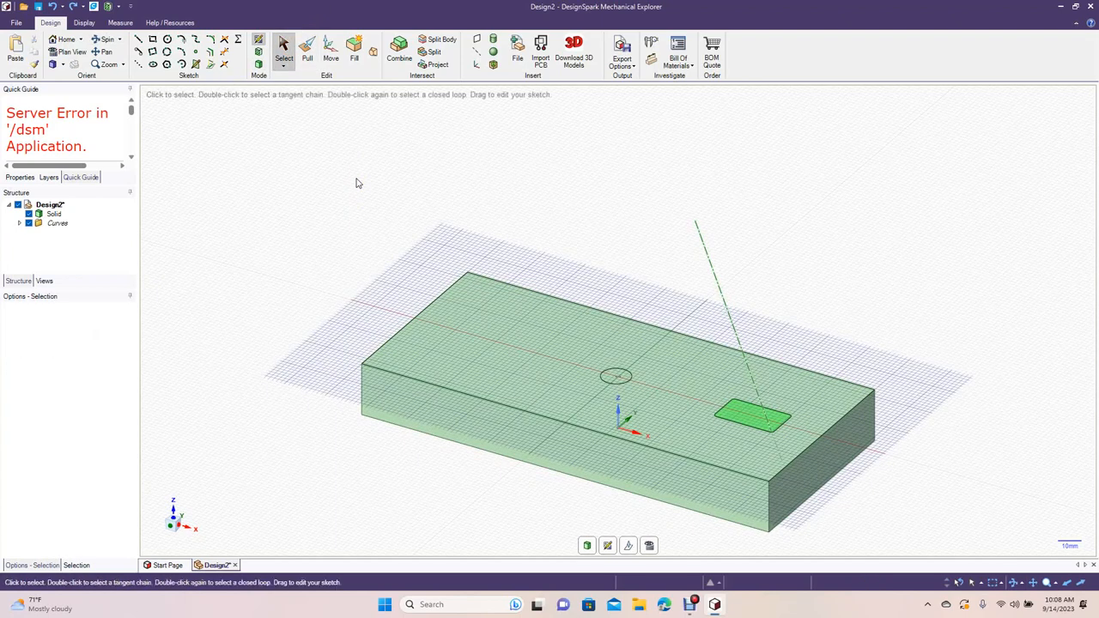
pyautogui.moveTo(311, 187)
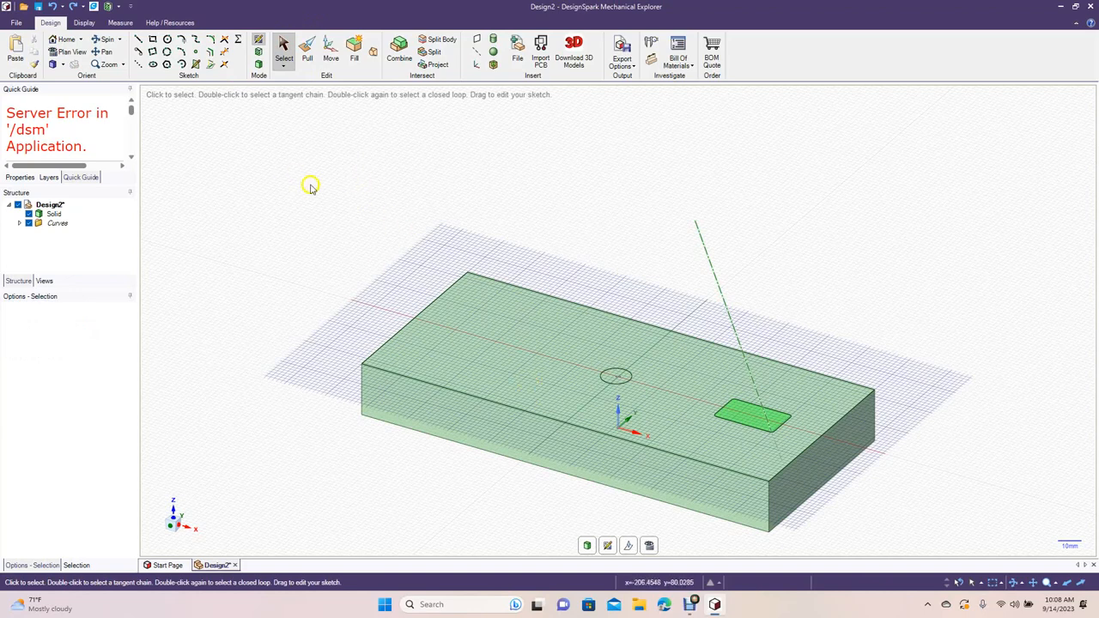
pyautogui.moveTo(626, 278)
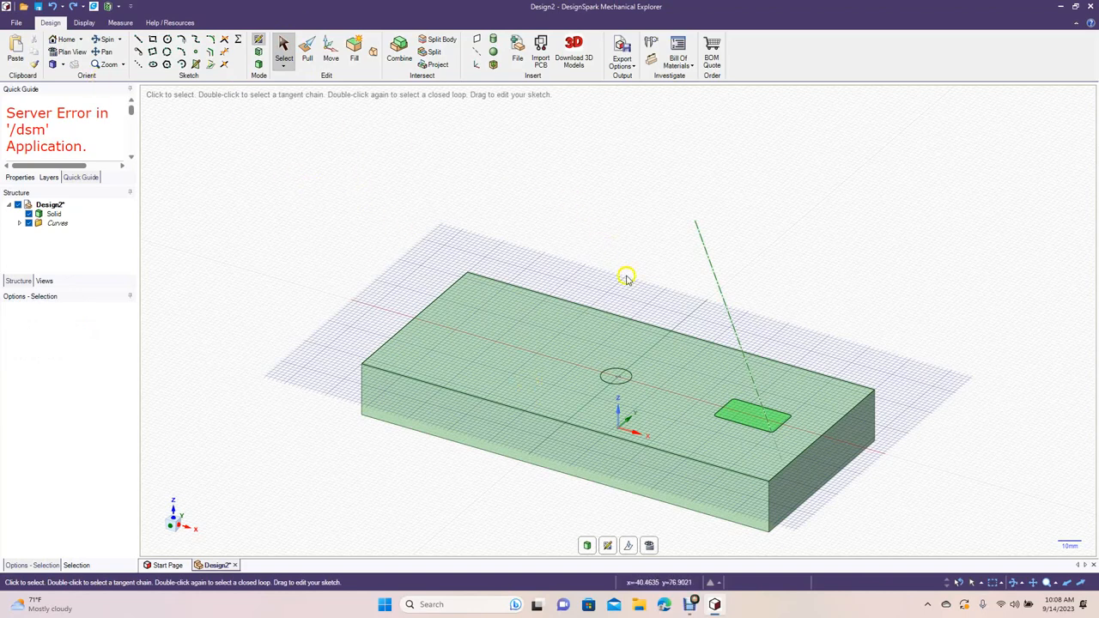
pyautogui.click(307, 51)
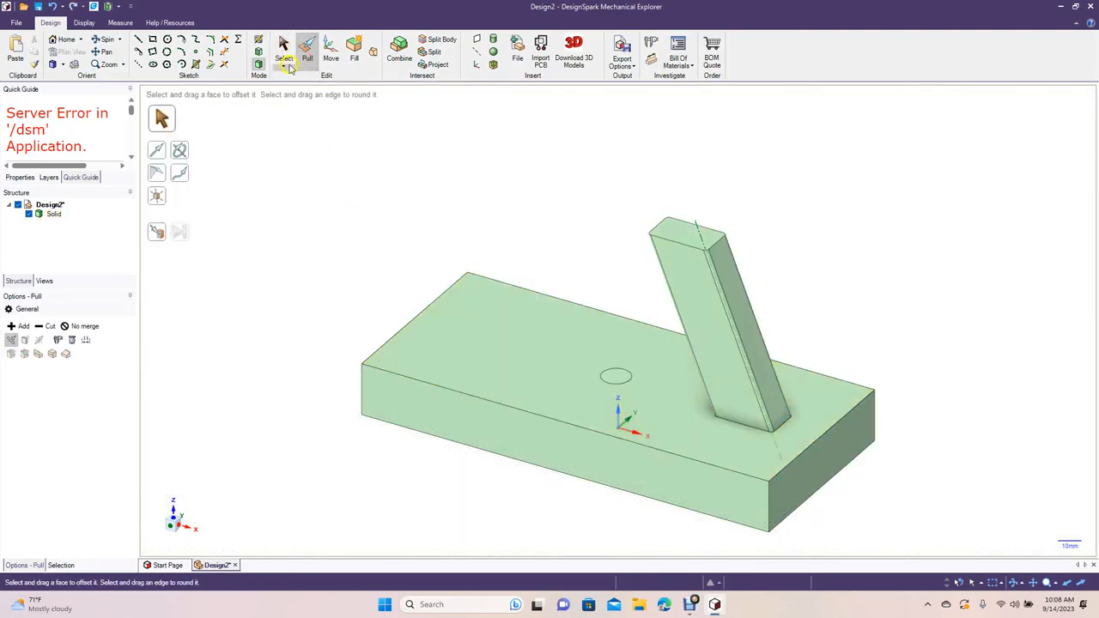
pyautogui.click(284, 51)
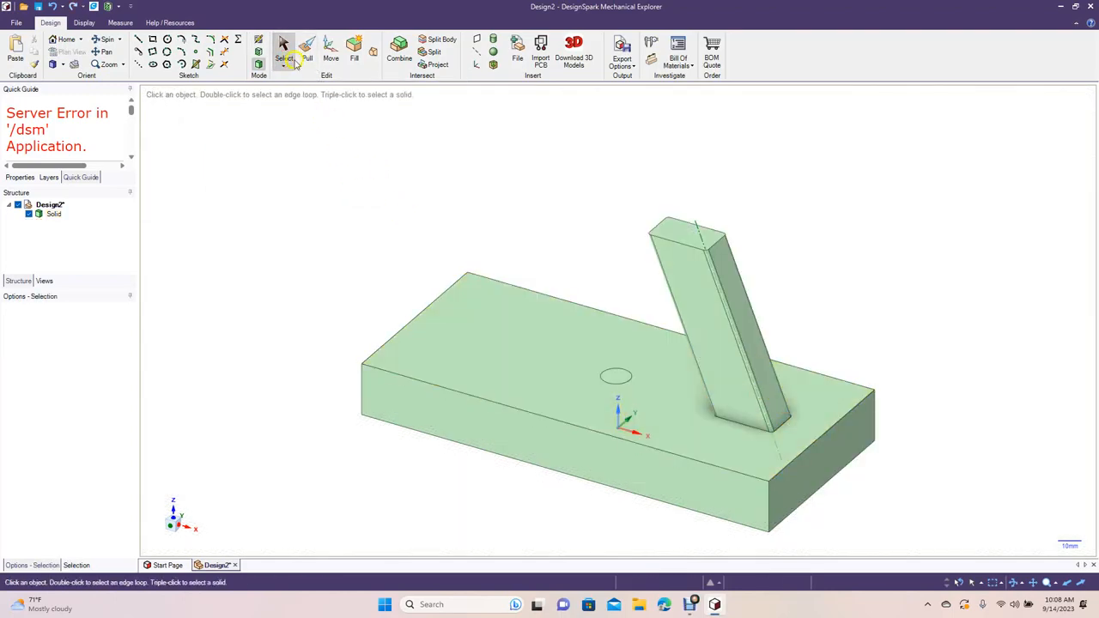
# Select the base's top face and choose the Pull tool
pyautogui.click(616, 377)
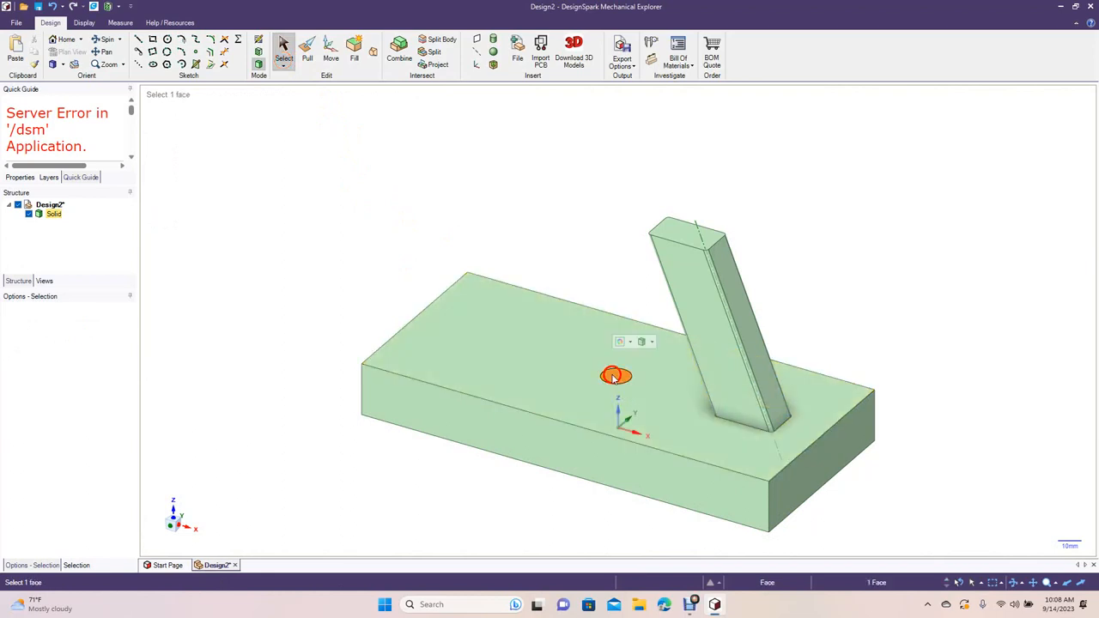
pyautogui.click(310, 338)
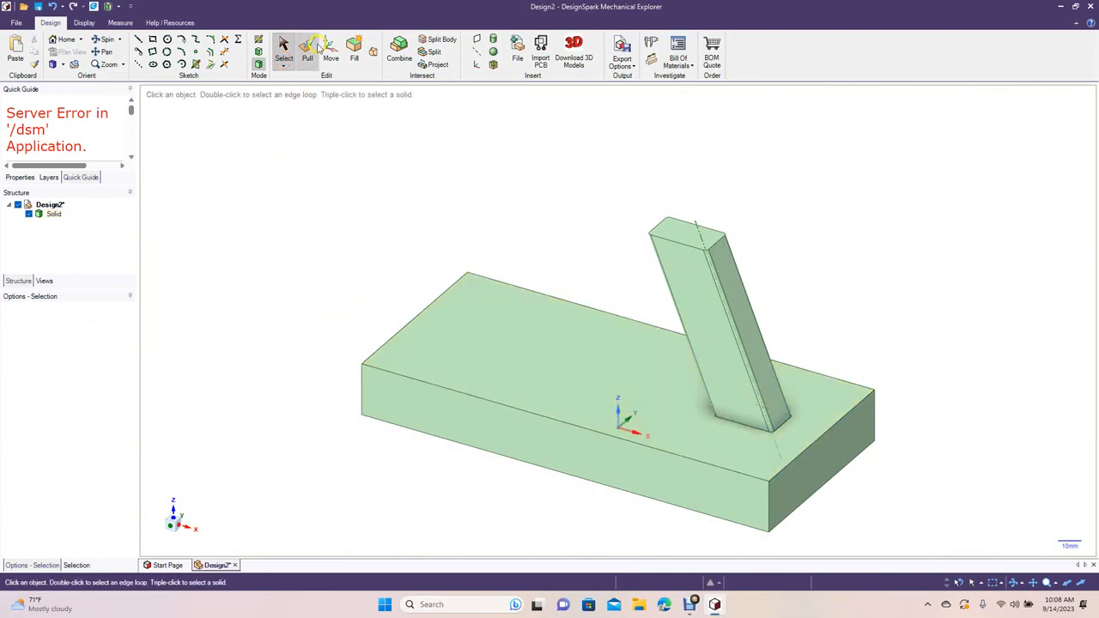
pyautogui.click(306, 51)
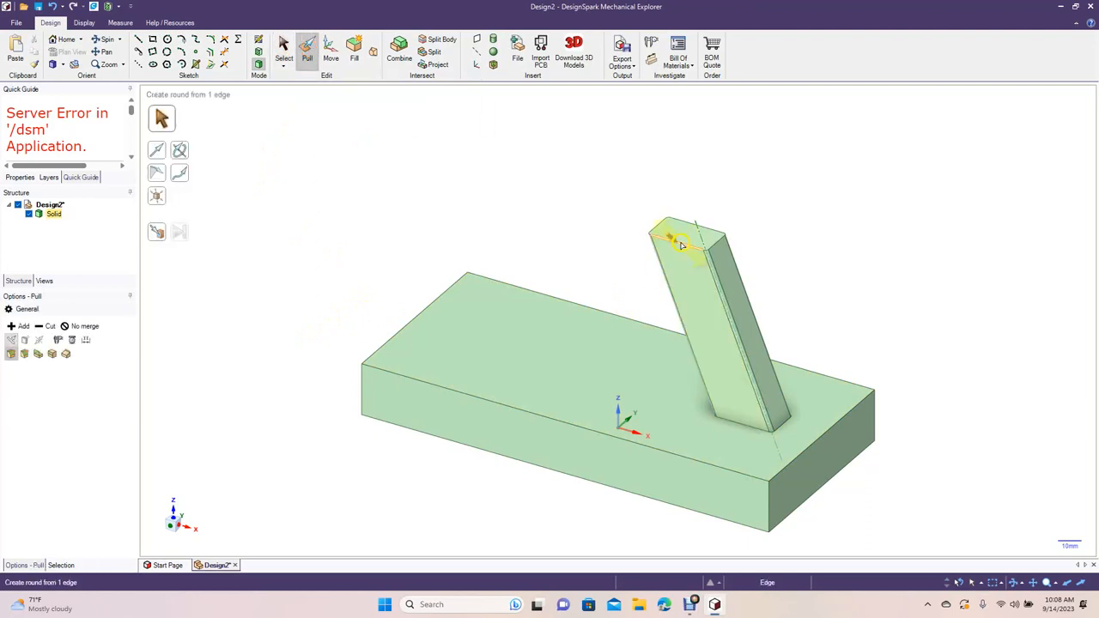
# Fillet the post's top edge loop and the edges where its foot meets the base
pyautogui.click(682, 245)
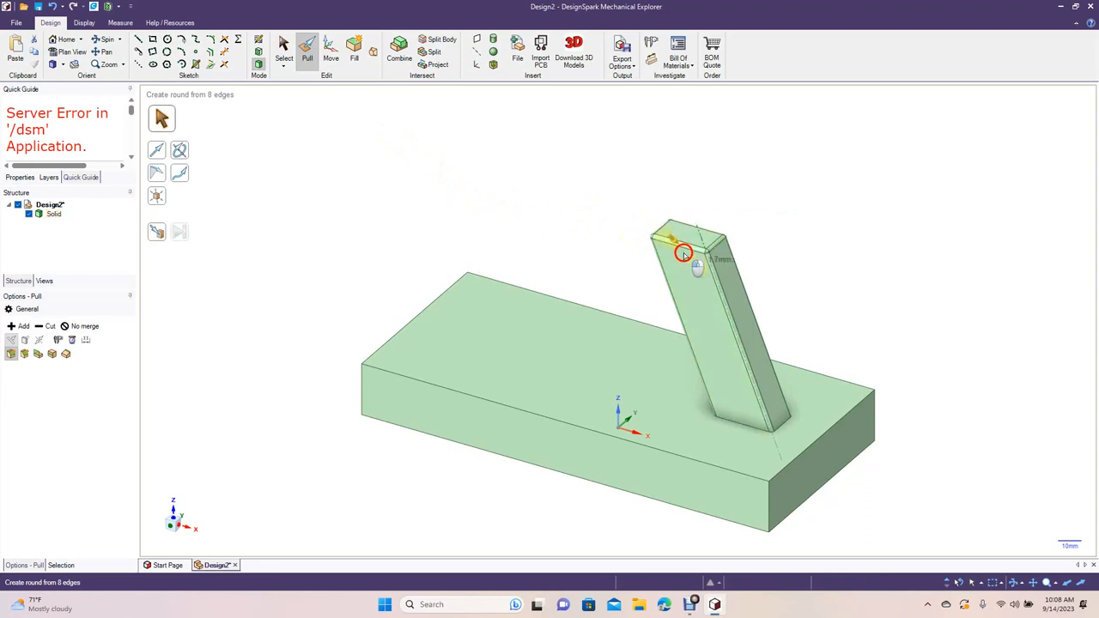
pyautogui.click(683, 253)
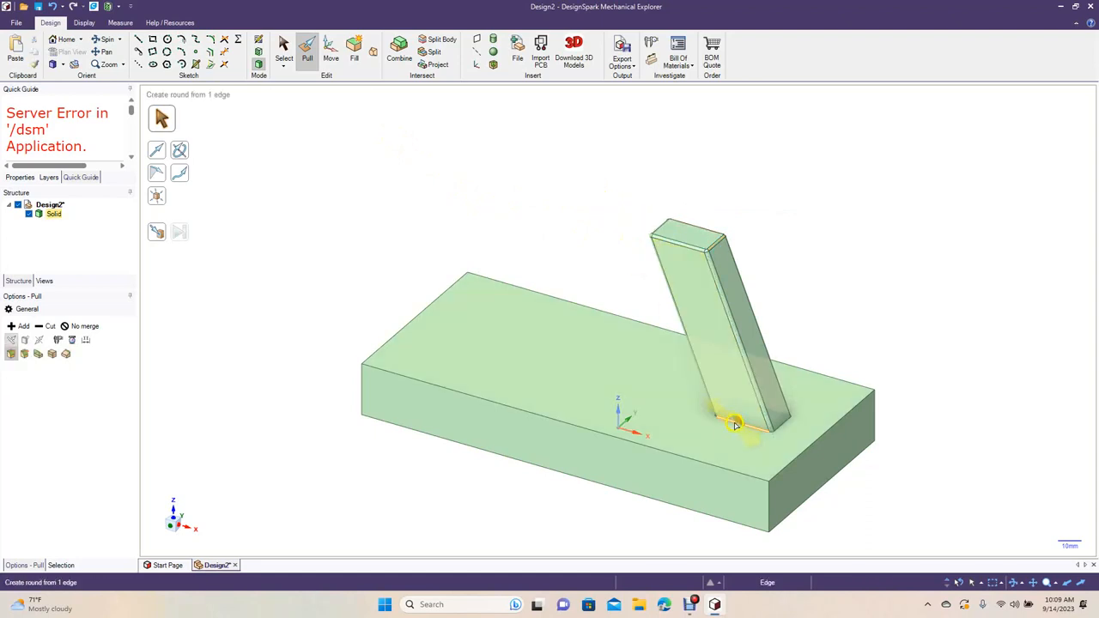
pyautogui.click(736, 425)
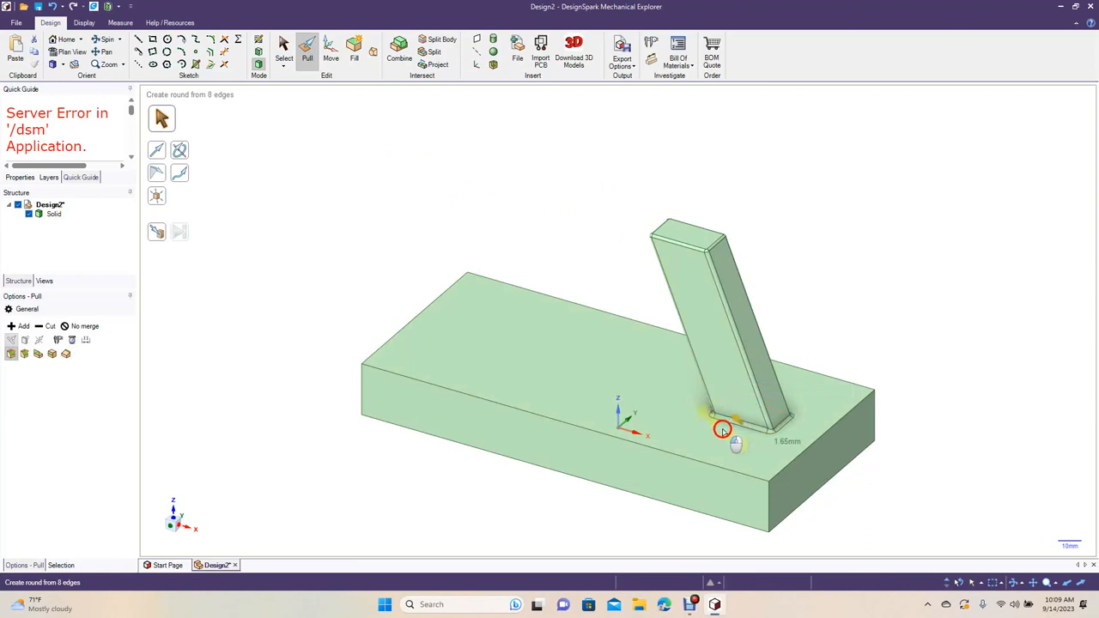
pyautogui.click(724, 429)
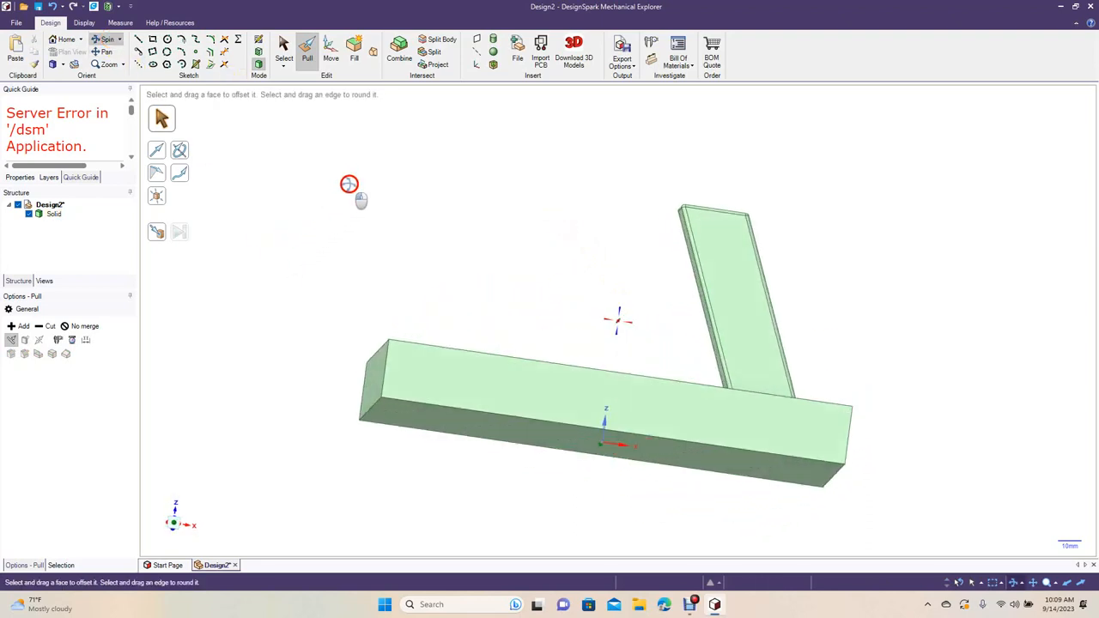
pyautogui.moveTo(349, 184); pyautogui.dragTo(270, 216)
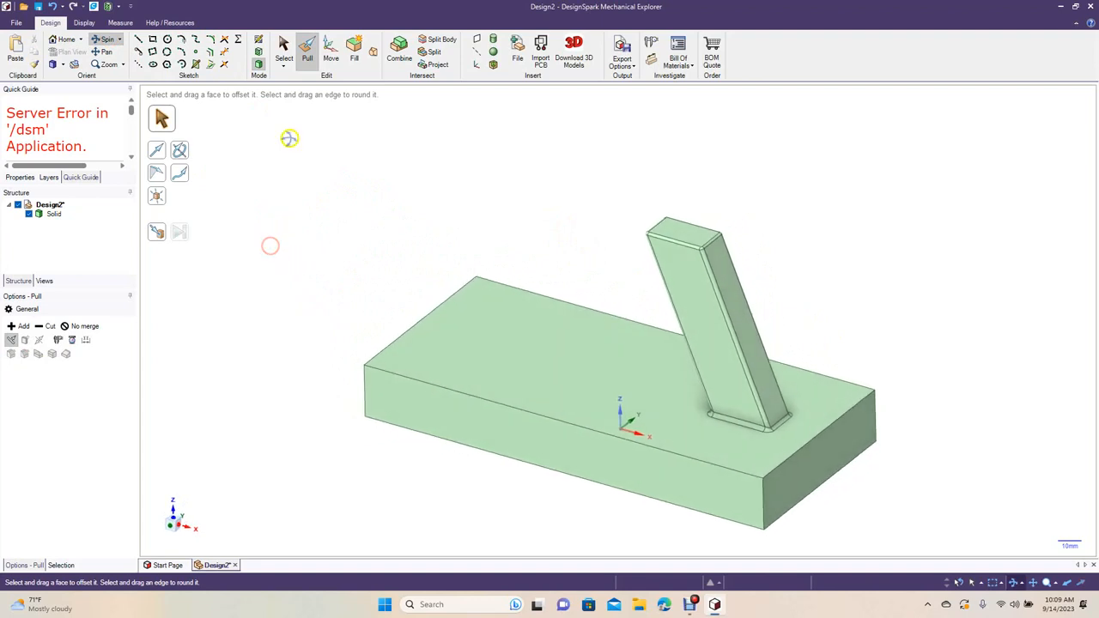
# Bevel the base's top edge loop with the Pull Chamfer option, then exit to Select
pyautogui.click(412, 384)
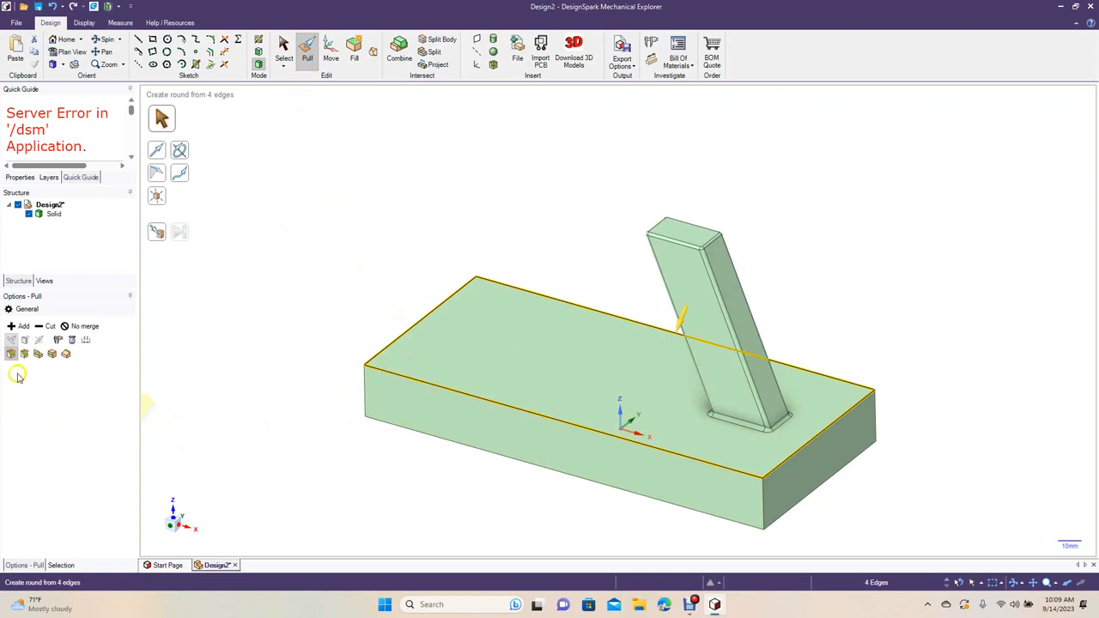
pyautogui.moveTo(24, 355)
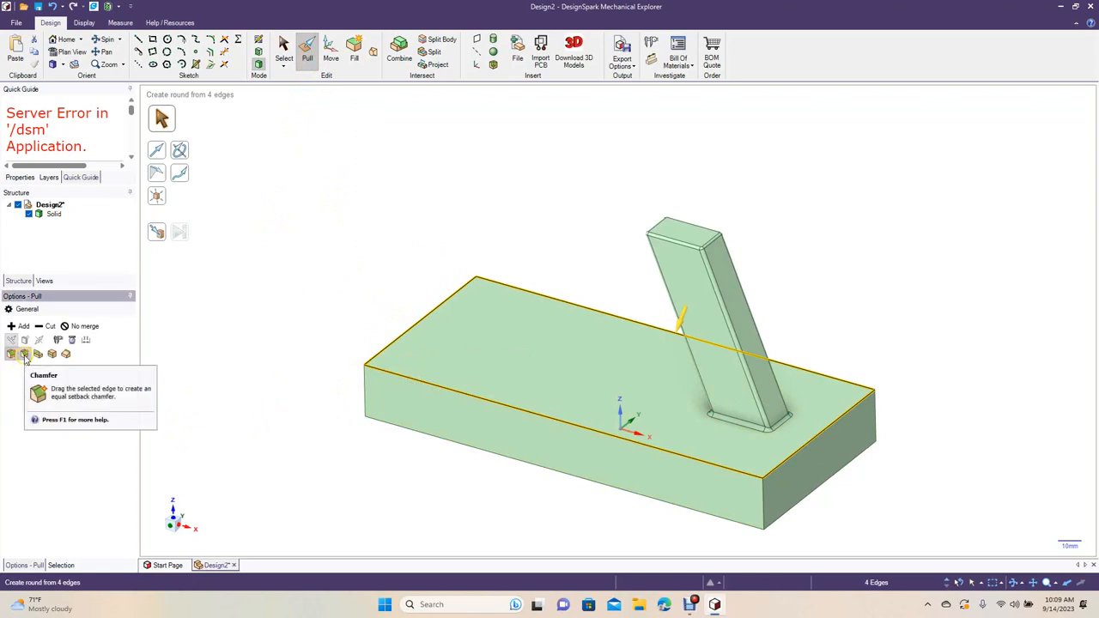
pyautogui.click(24, 354)
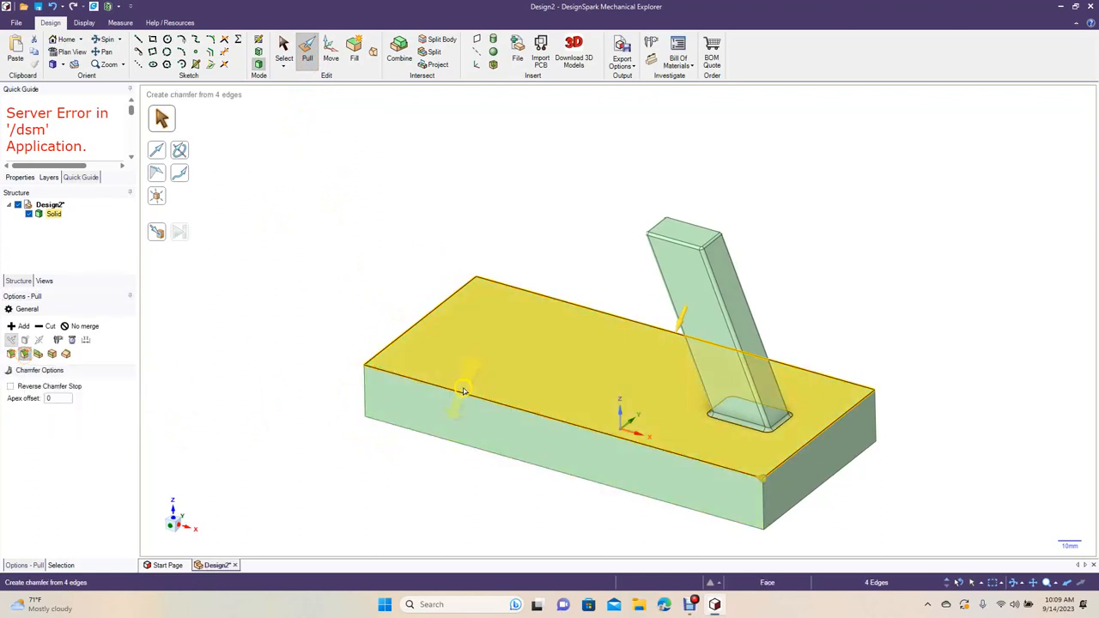
pyautogui.click(447, 404)
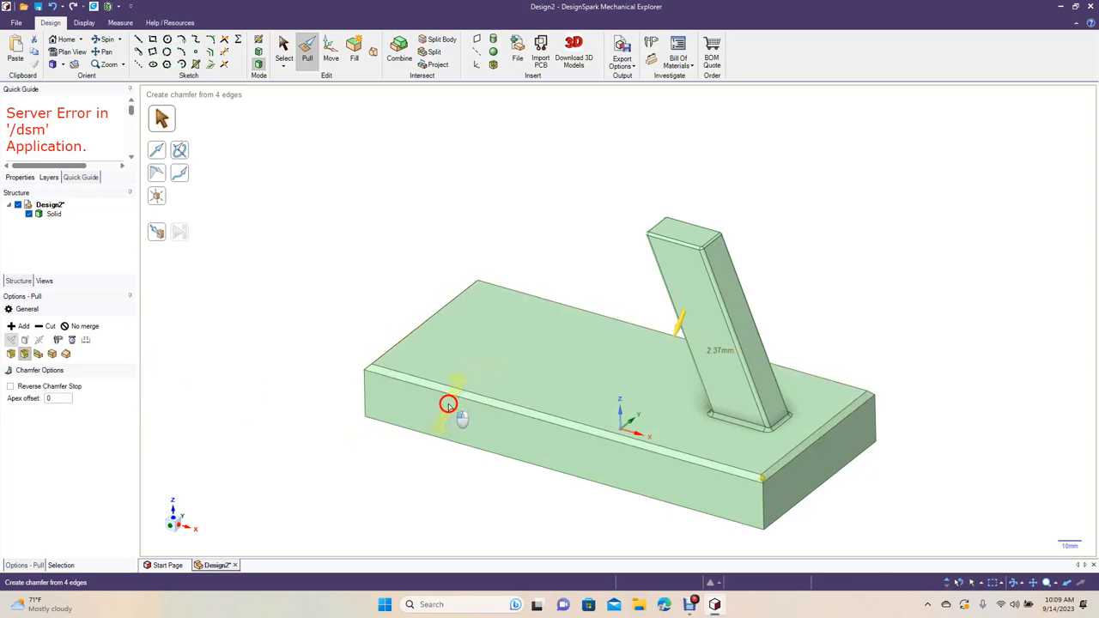
pyautogui.moveTo(446, 403); pyautogui.dragTo(412, 416)
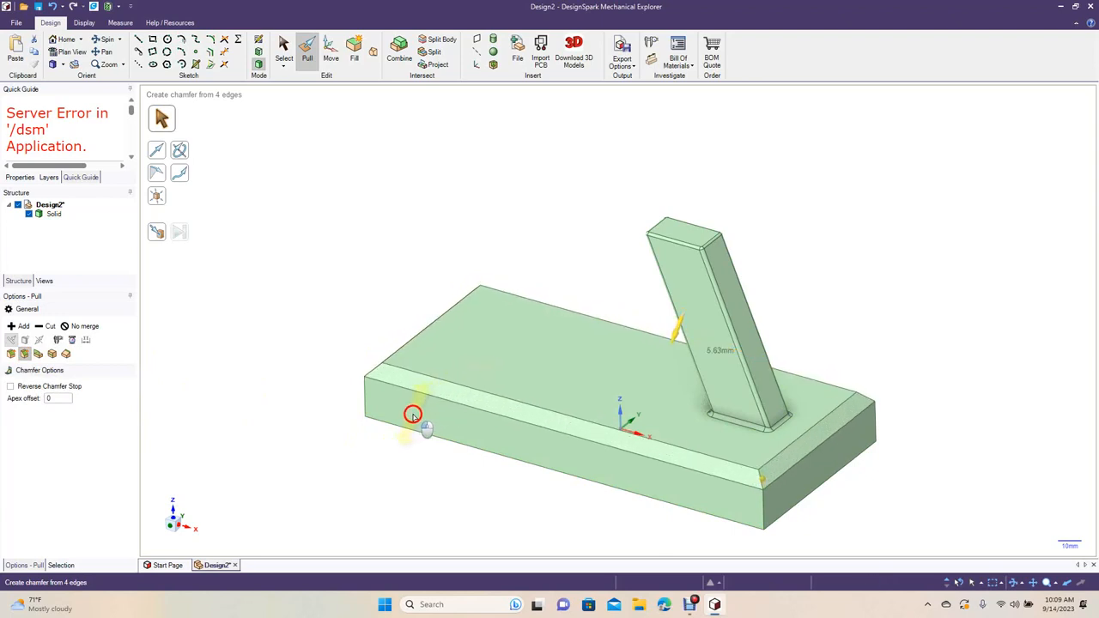
pyautogui.click(413, 415)
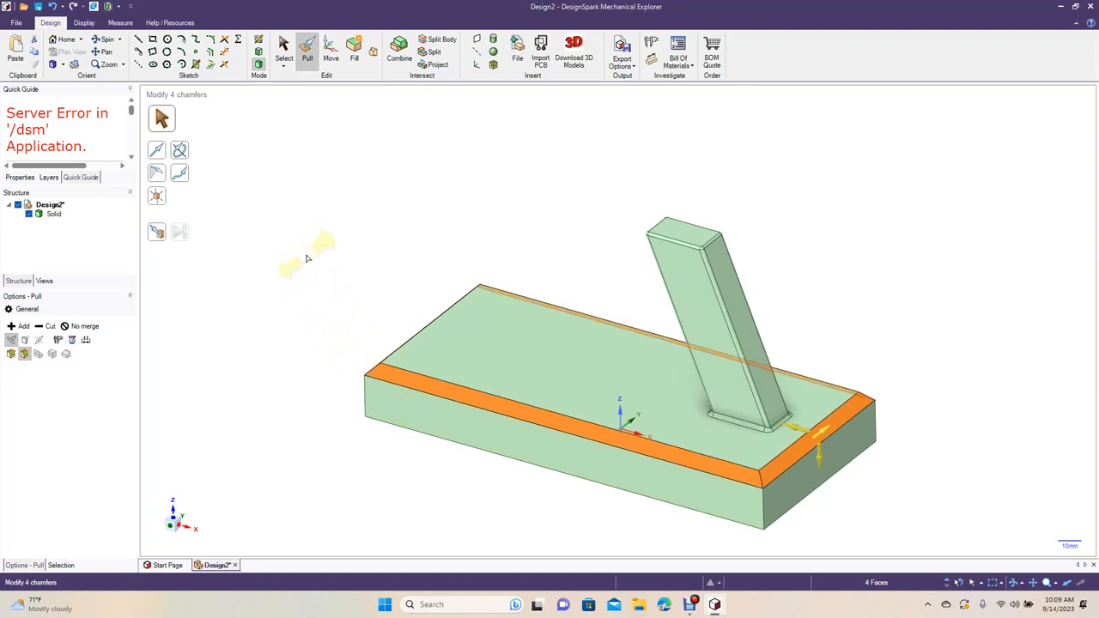
pyautogui.click(284, 51)
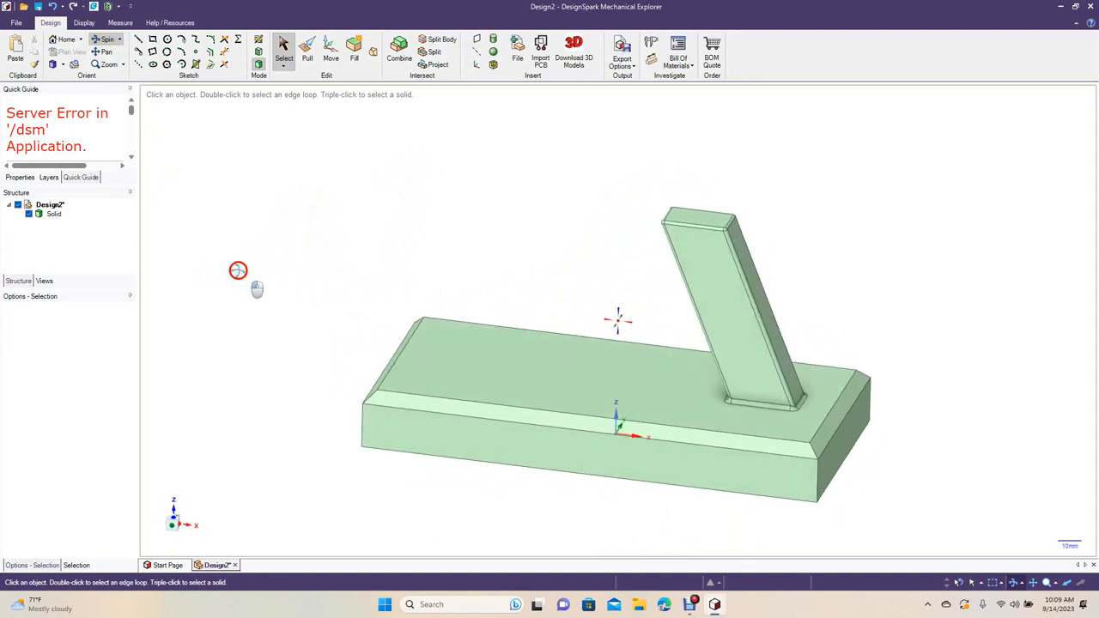
pyautogui.moveTo(238, 271); pyautogui.dragTo(393, 217)
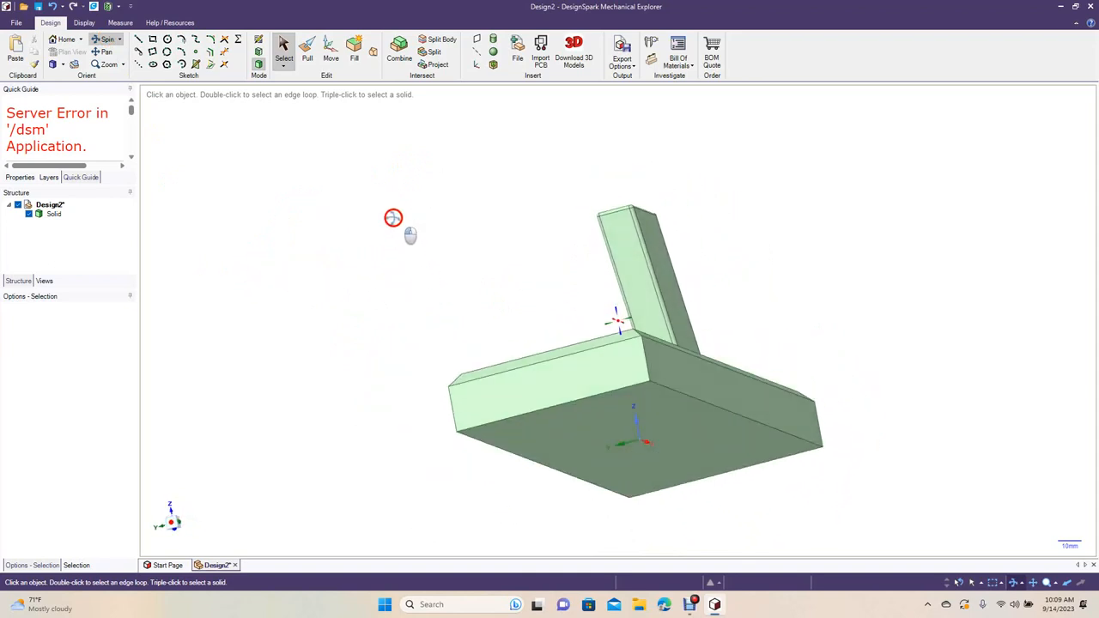
pyautogui.moveTo(393, 218); pyautogui.dragTo(246, 267)
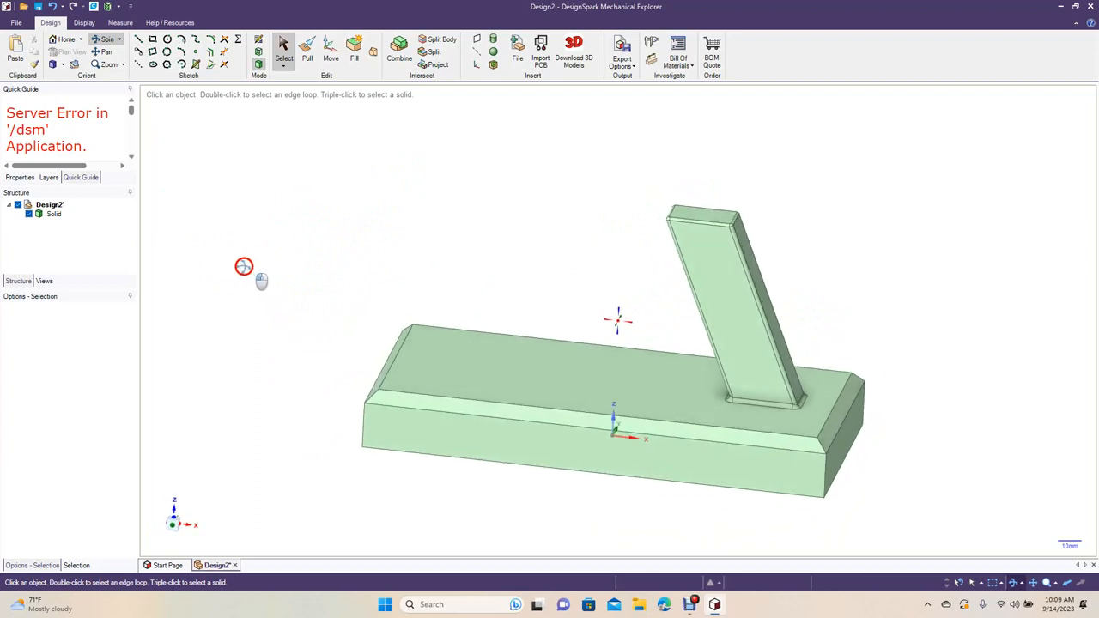
pyautogui.moveTo(243, 267); pyautogui.dragTo(288, 274)
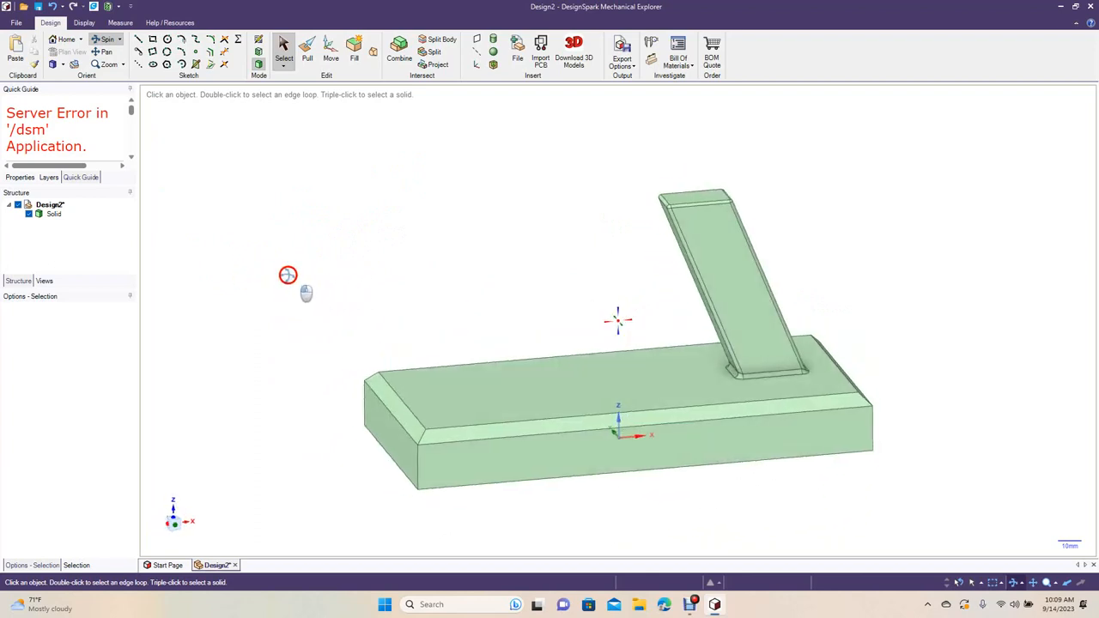
pyautogui.moveTo(288, 274); pyautogui.dragTo(275, 264)
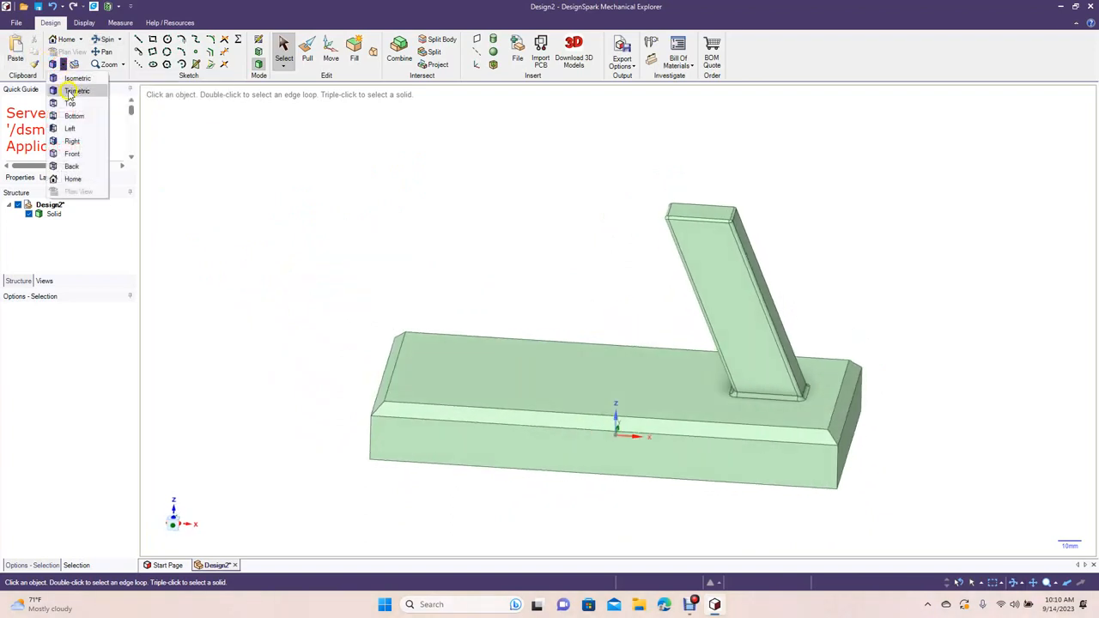
pyautogui.click(77, 78)
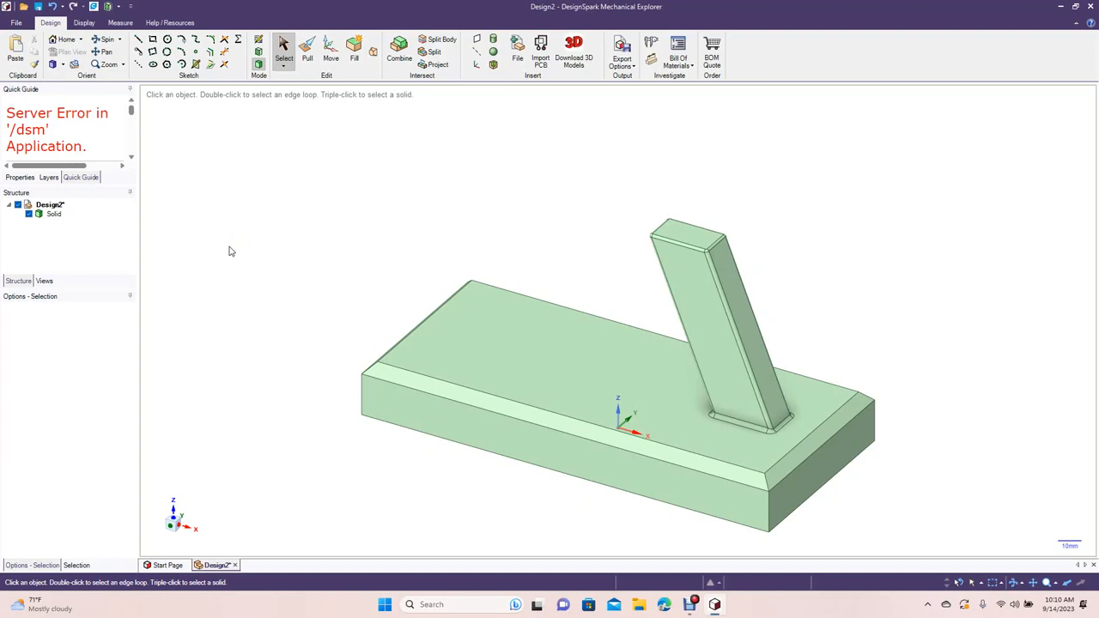
pyautogui.click(442, 315)
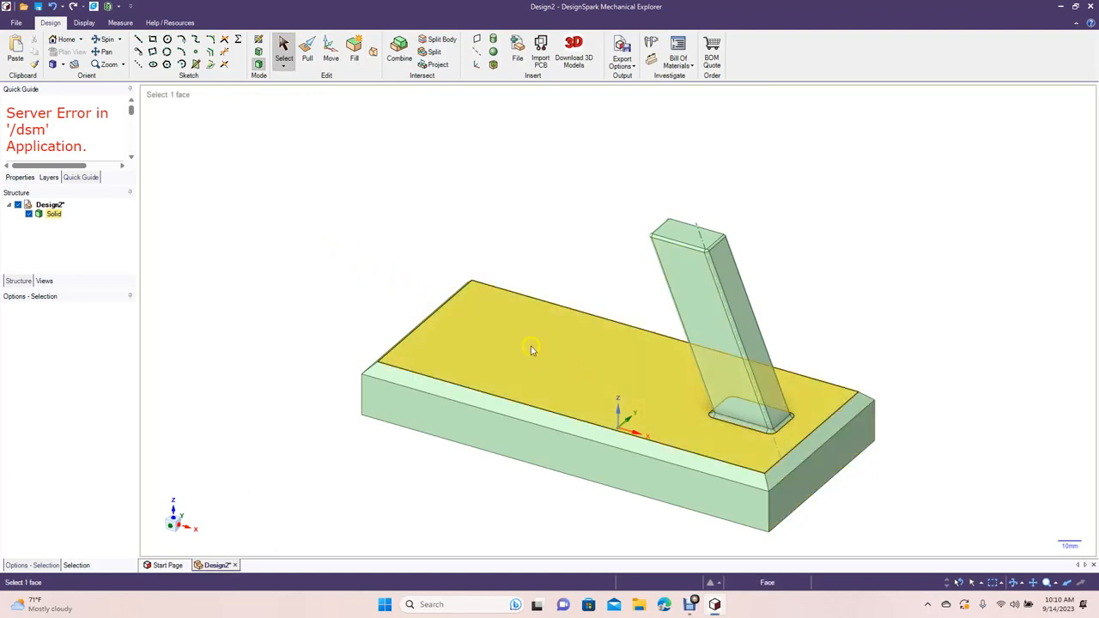
pyautogui.click(421, 296)
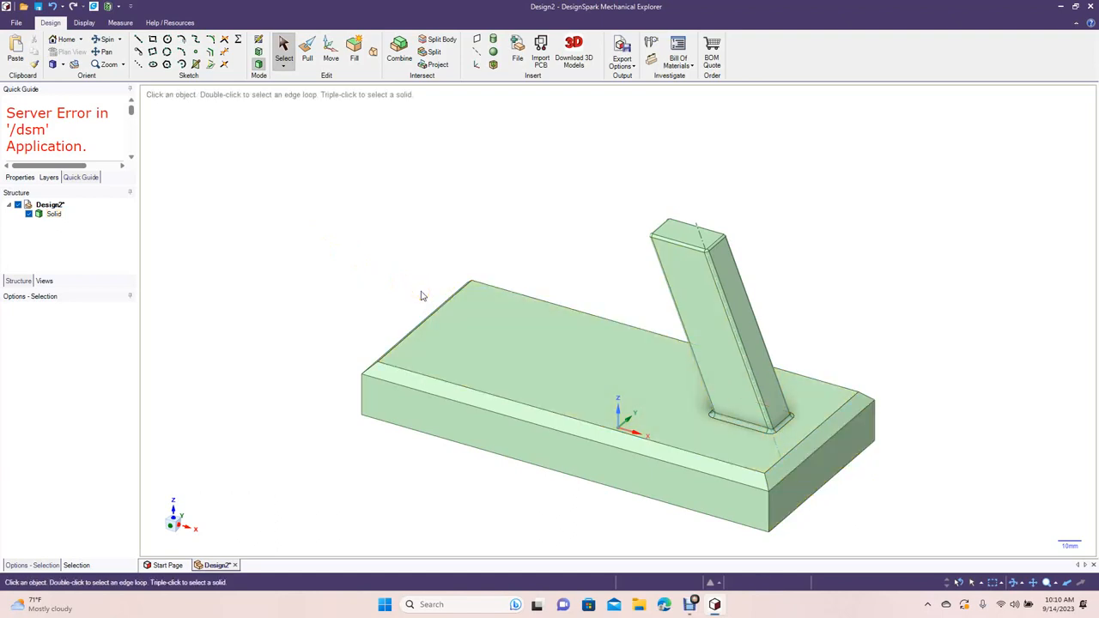
pyautogui.moveTo(563, 290)
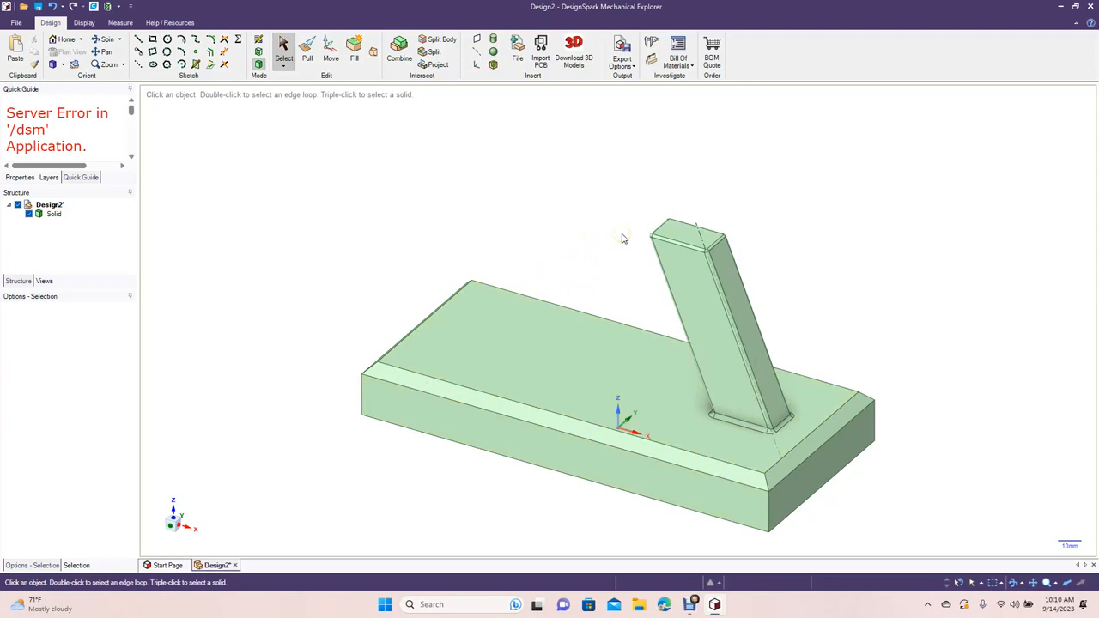
pyautogui.moveTo(784, 358)
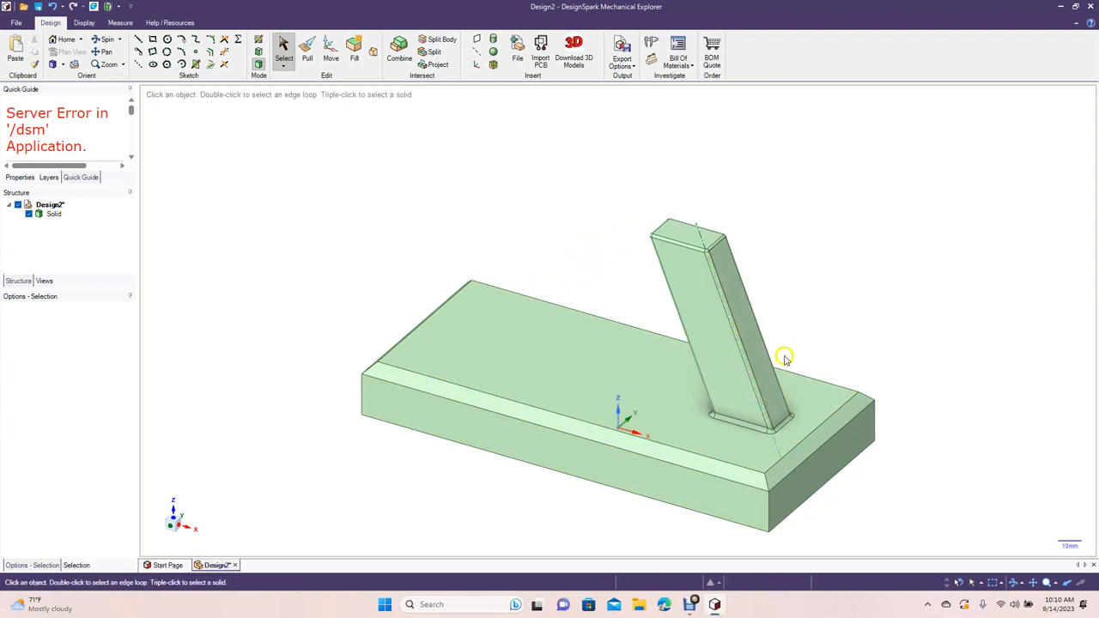
pyautogui.moveTo(400, 307)
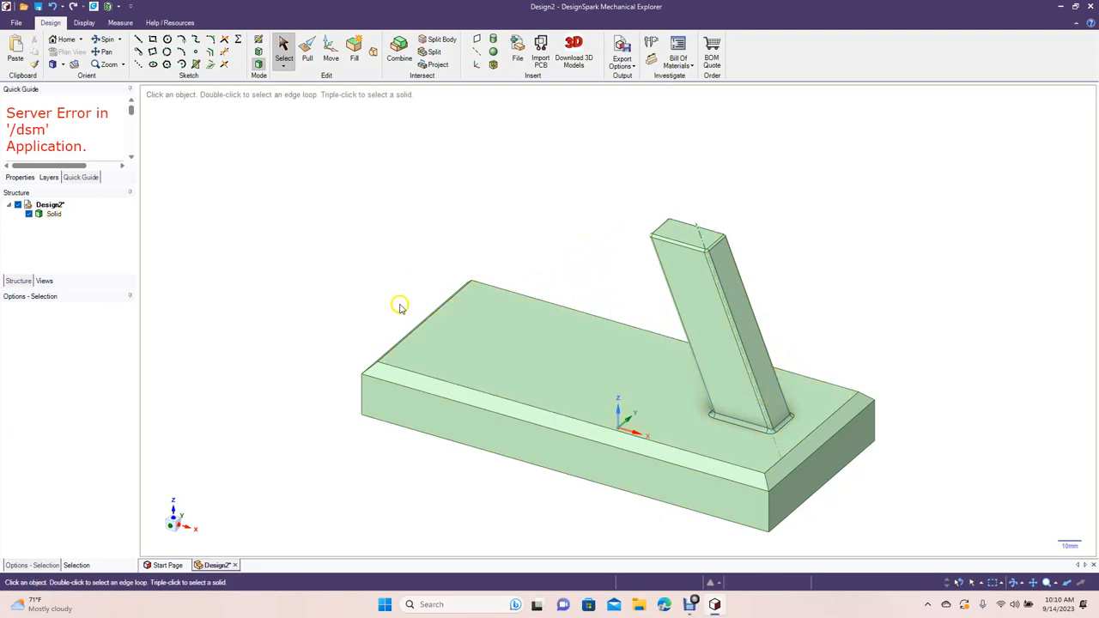
pyautogui.moveTo(326, 288)
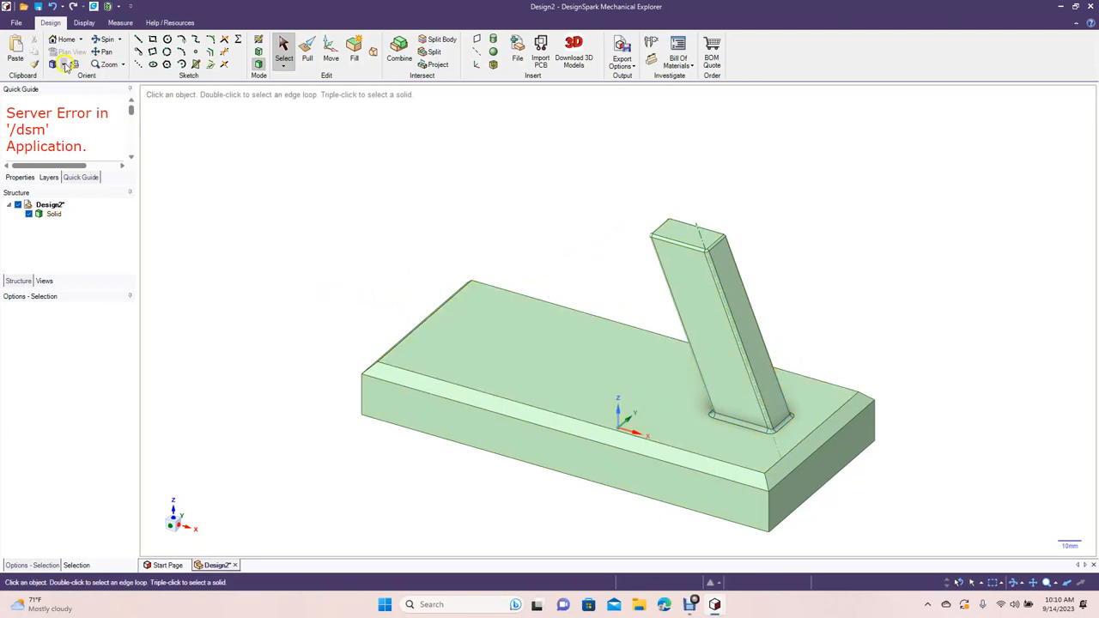
pyautogui.click(473, 360)
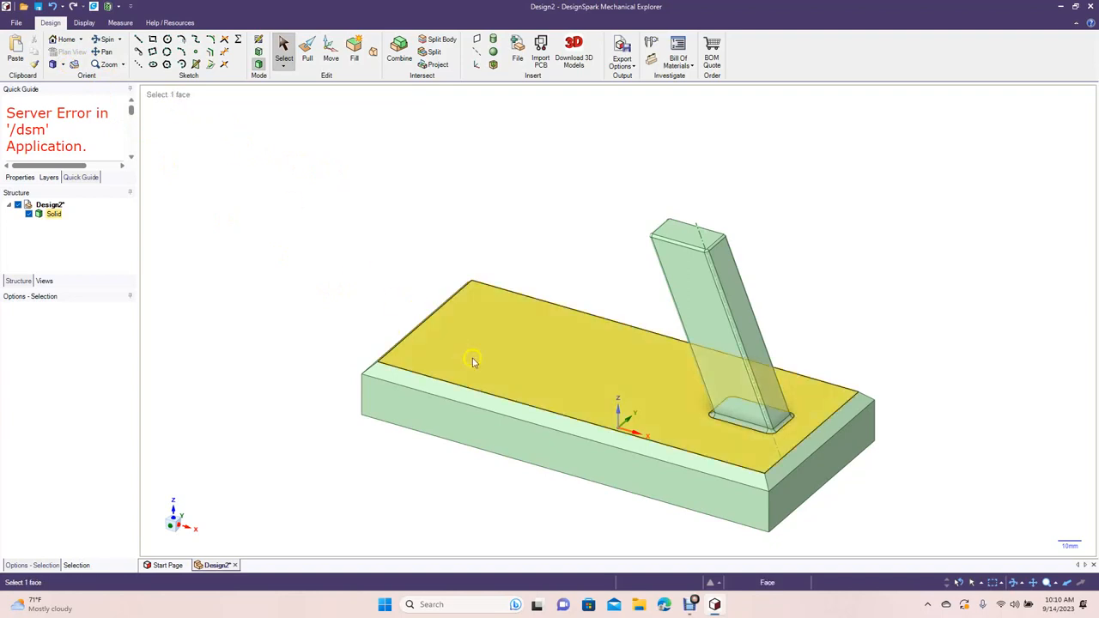
pyautogui.moveTo(711, 438)
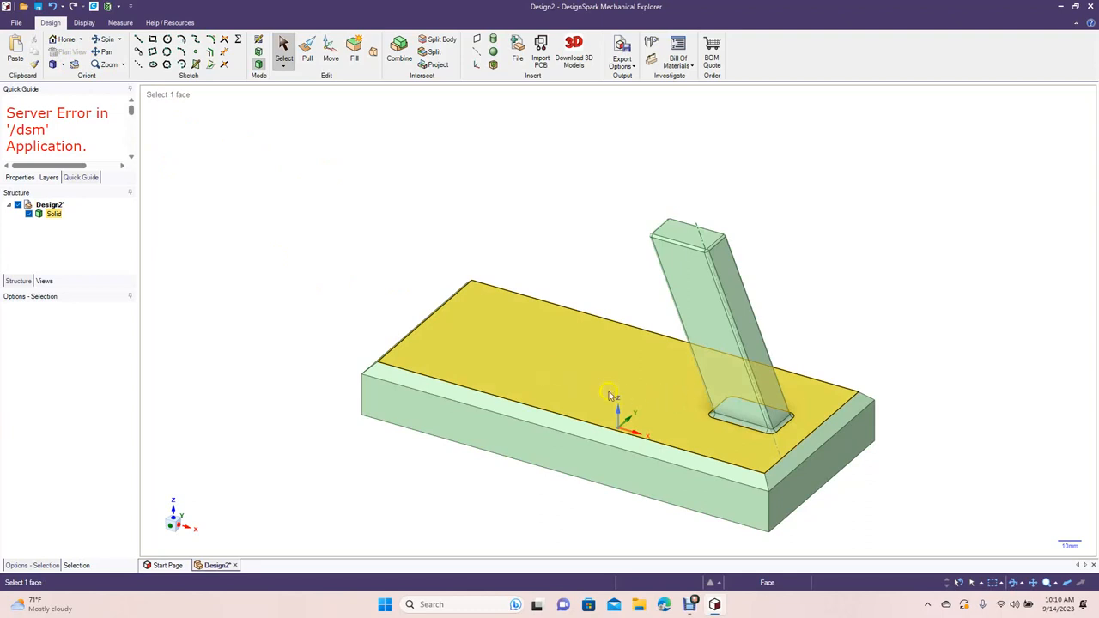
pyautogui.click(275, 221)
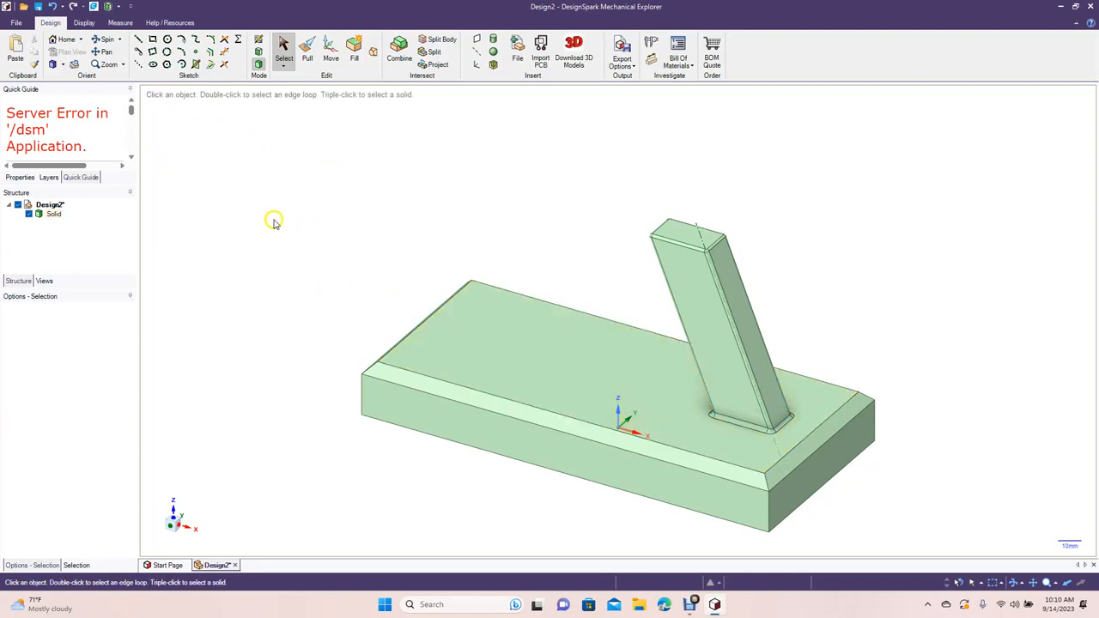